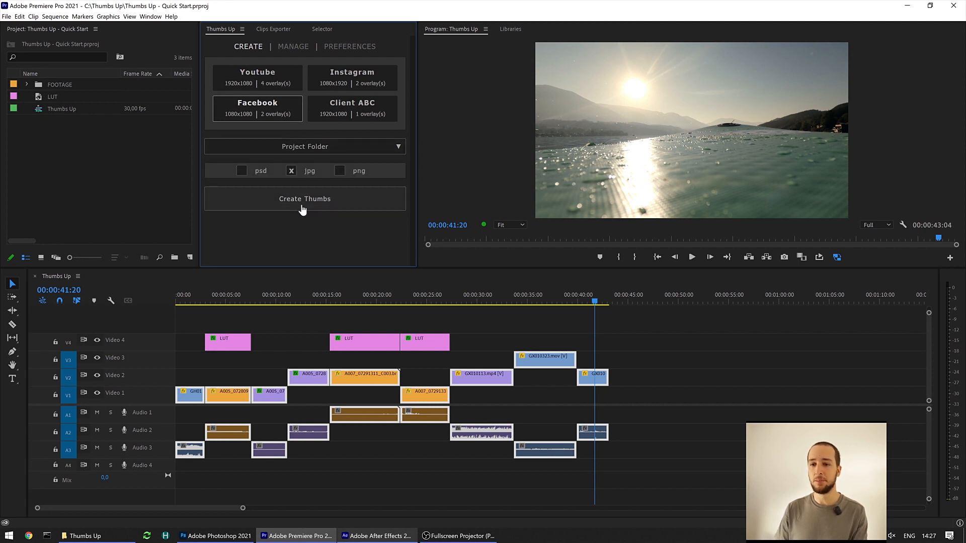
- Create the 1080x1080 Facebook JPG thumbnail from the current frame and follow it into Photoshop
left_click(304, 198)
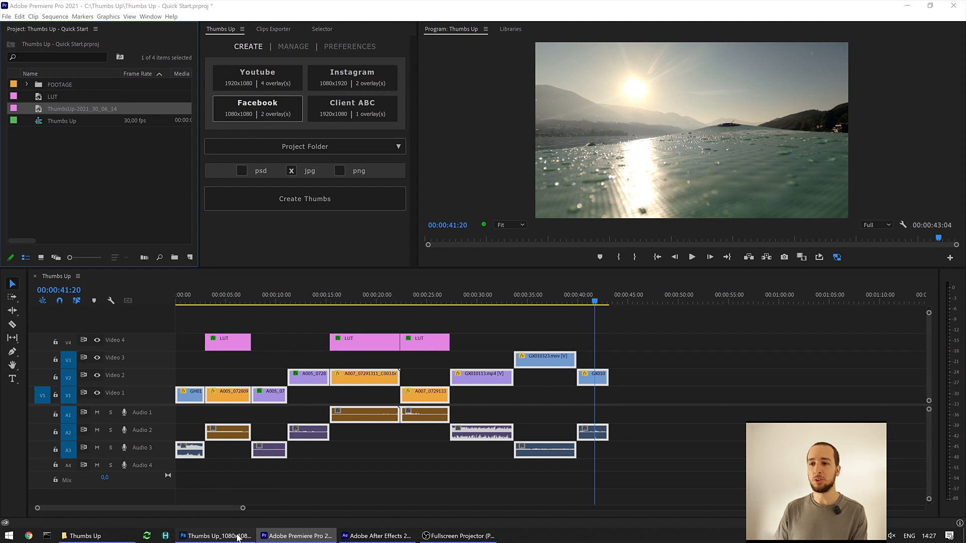
left_click(215, 535)
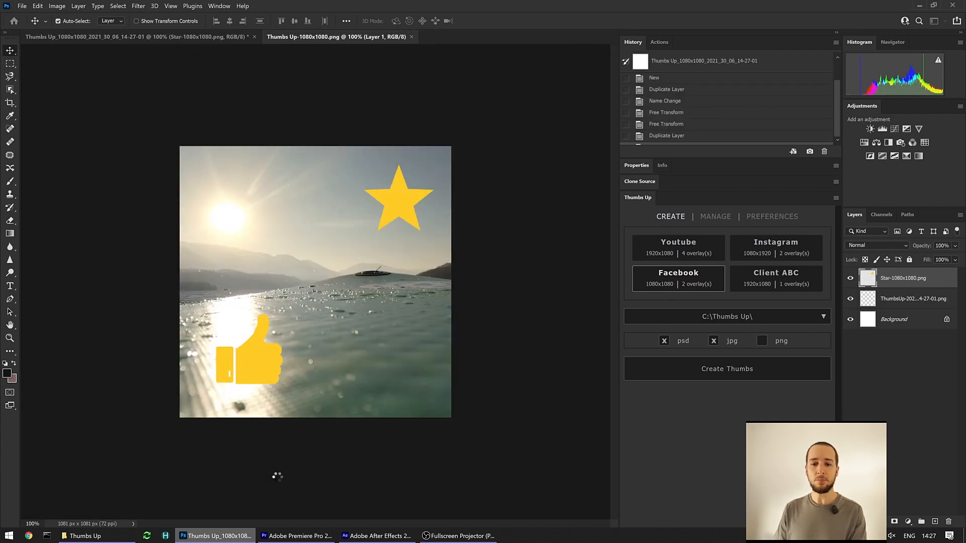
- Go to the C:\Thumbs Up project folder to see the saved JPG thumbnail
left_click(726, 368)
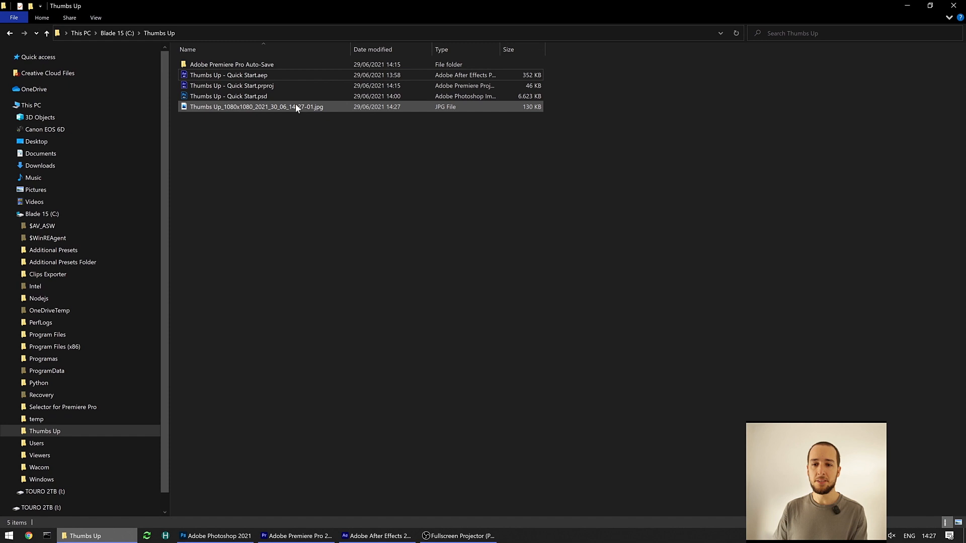
- View the new square JPG thumbnail in Windows Photos, then return to the Premiere project
double_click(257, 106)
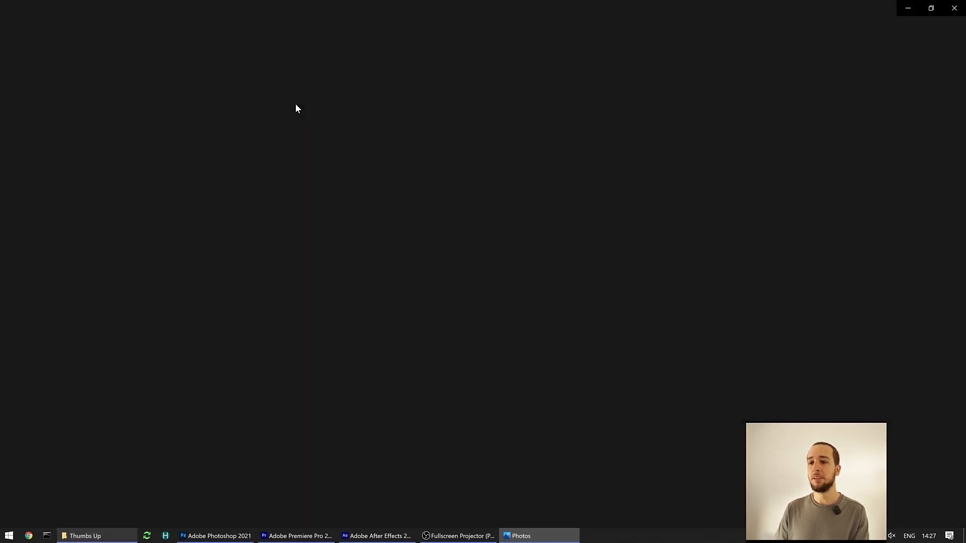
left_click(521, 535)
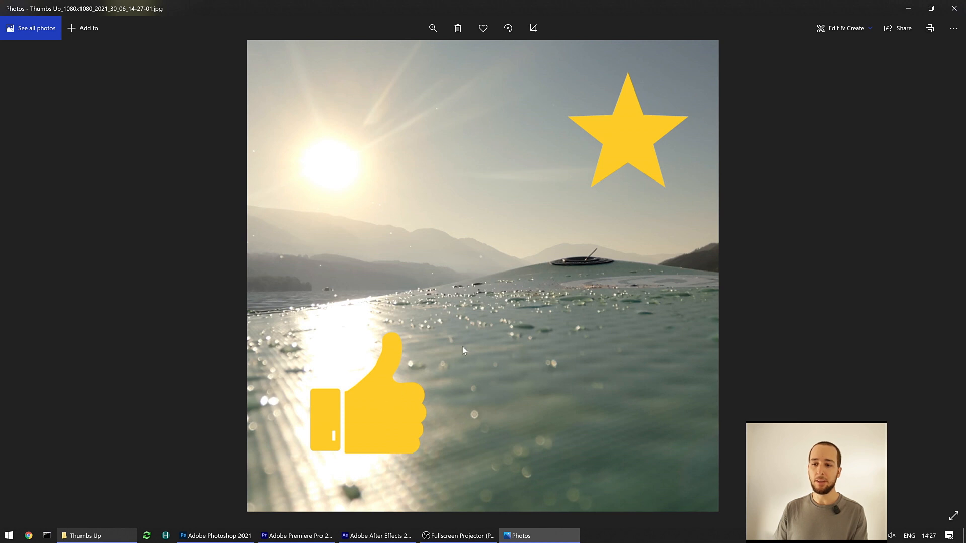
mouse_move(649, 190)
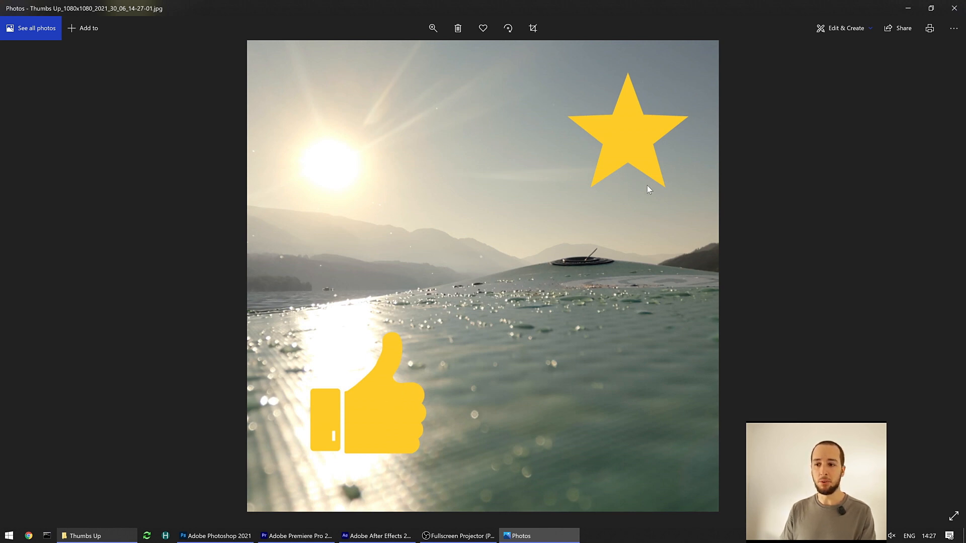
mouse_move(377, 392)
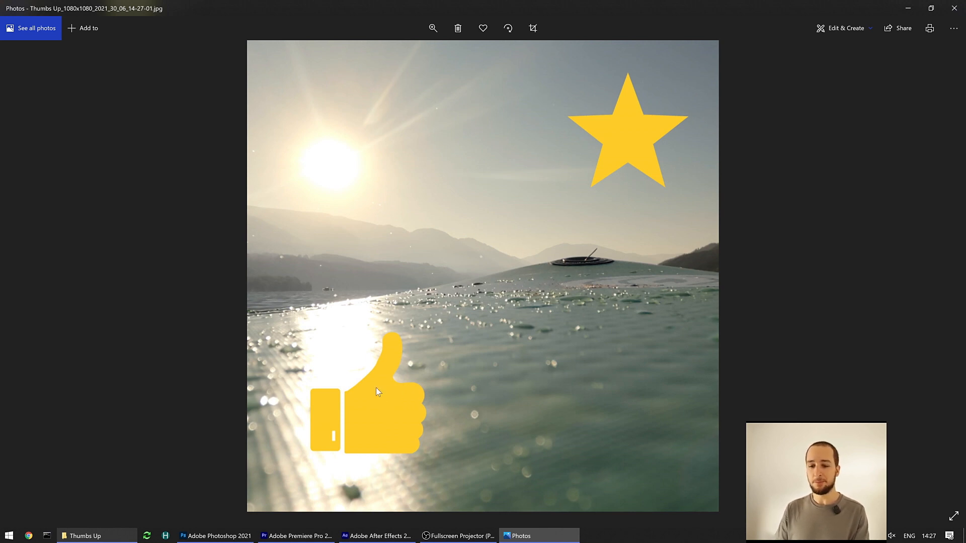
left_click(296, 535)
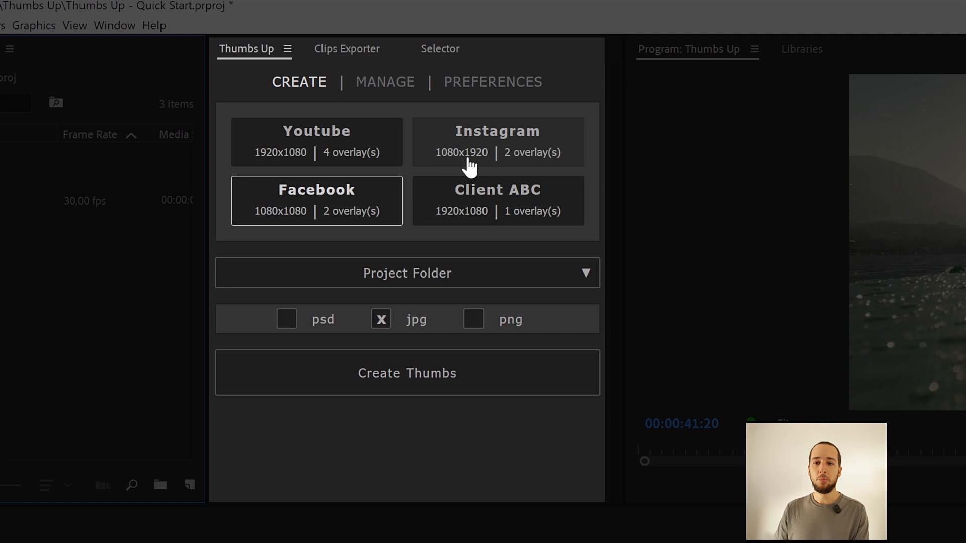
mouse_move(471, 209)
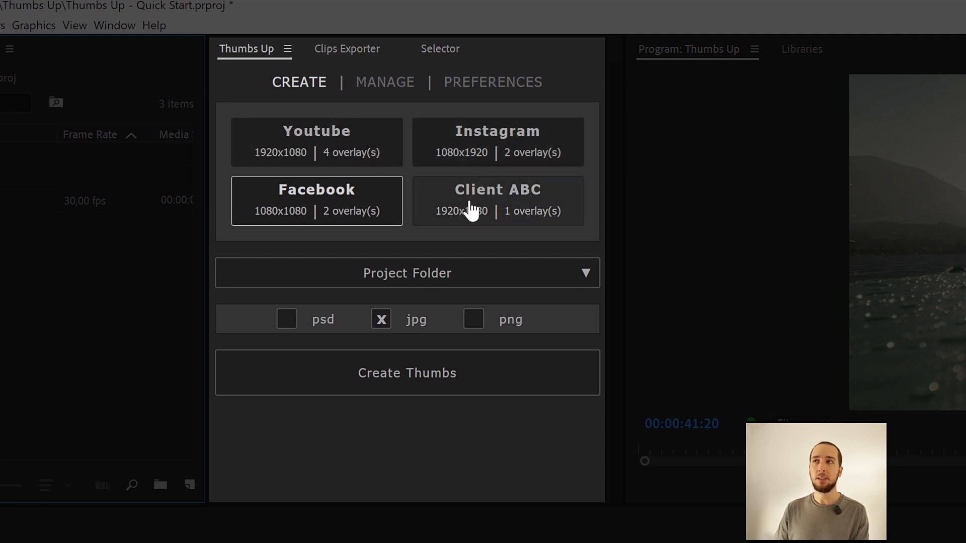
mouse_move(431, 156)
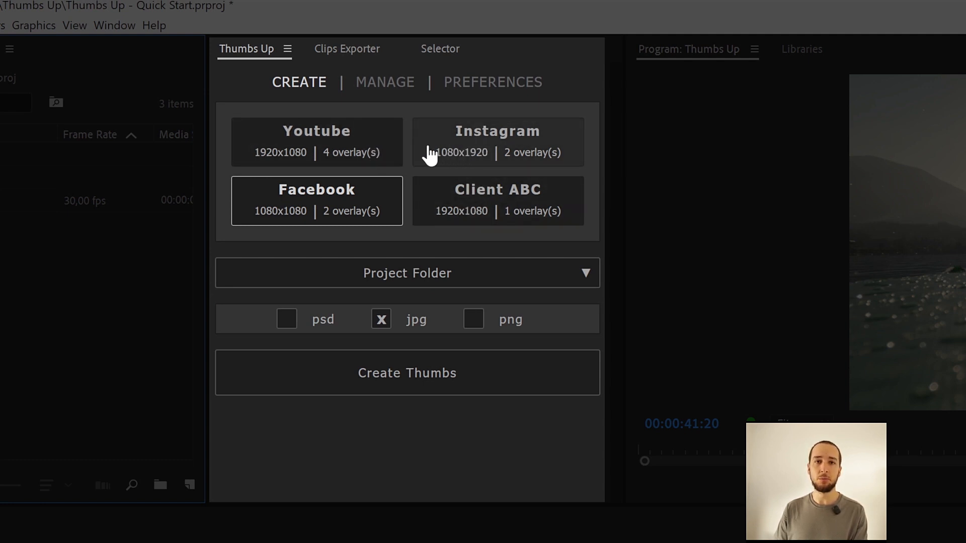
mouse_move(326, 203)
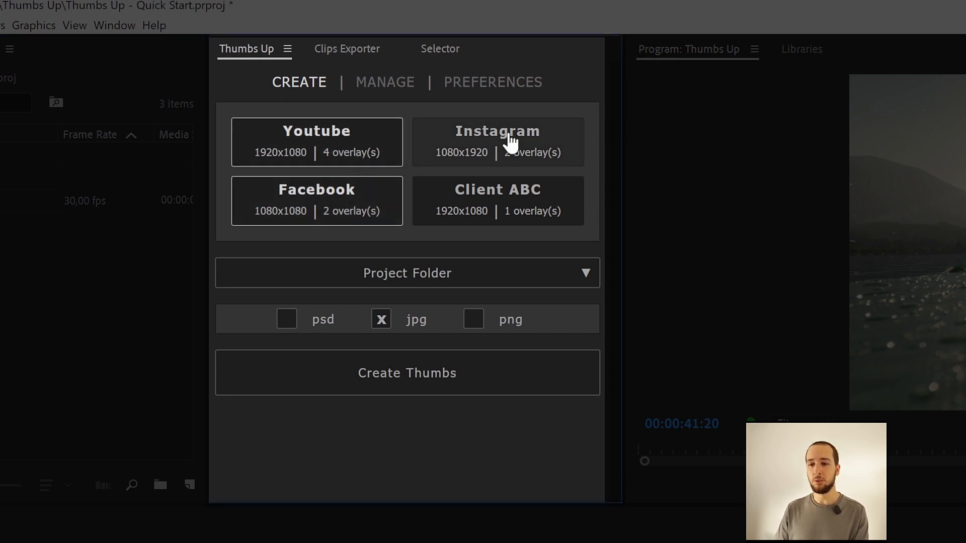
mouse_move(511, 197)
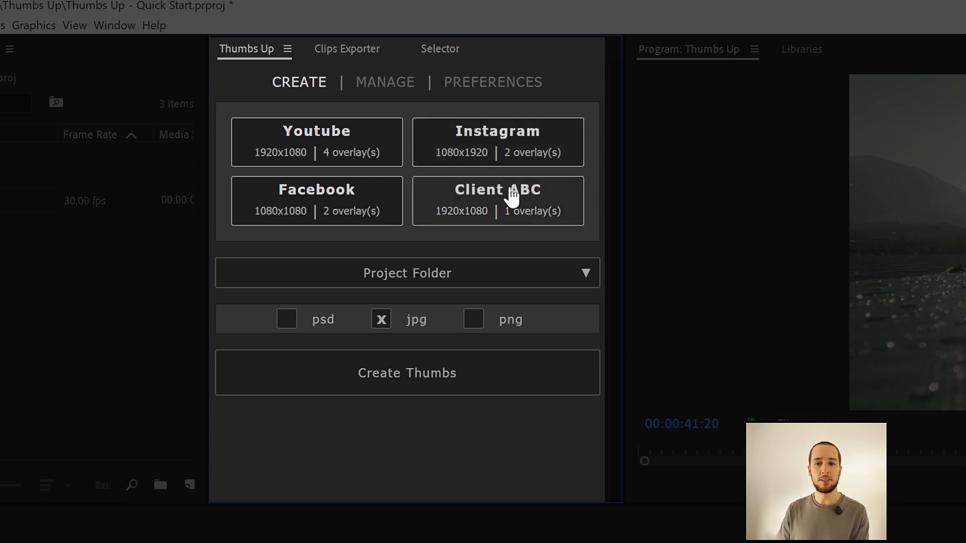
- Add the Client ABC preset so Youtube, Instagram, Facebook and Client ABC are all selected
left_click(407, 272)
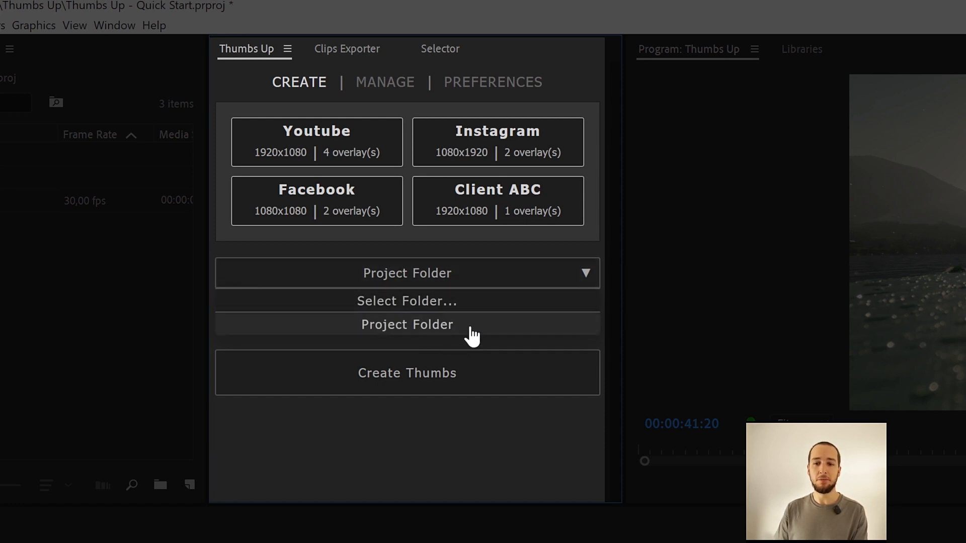
mouse_move(481, 339)
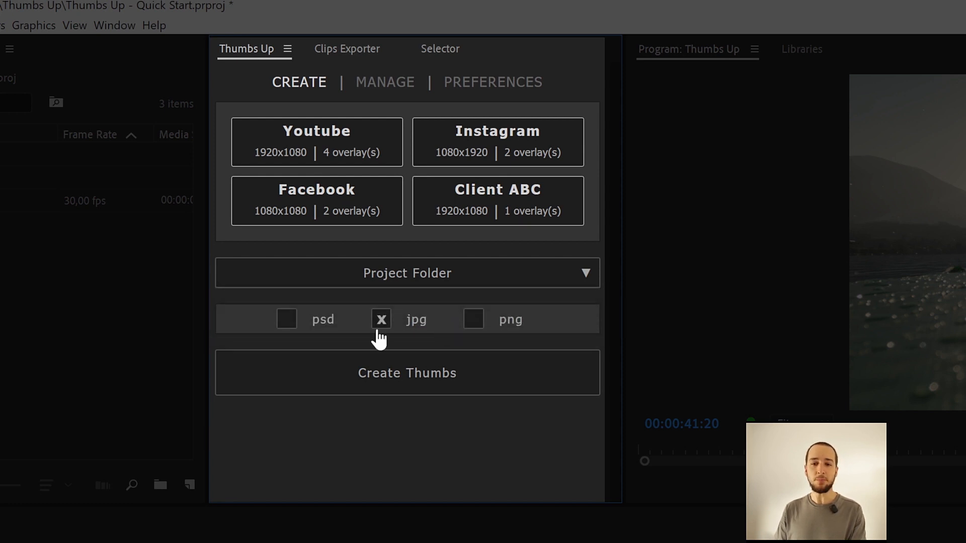
mouse_move(474, 326)
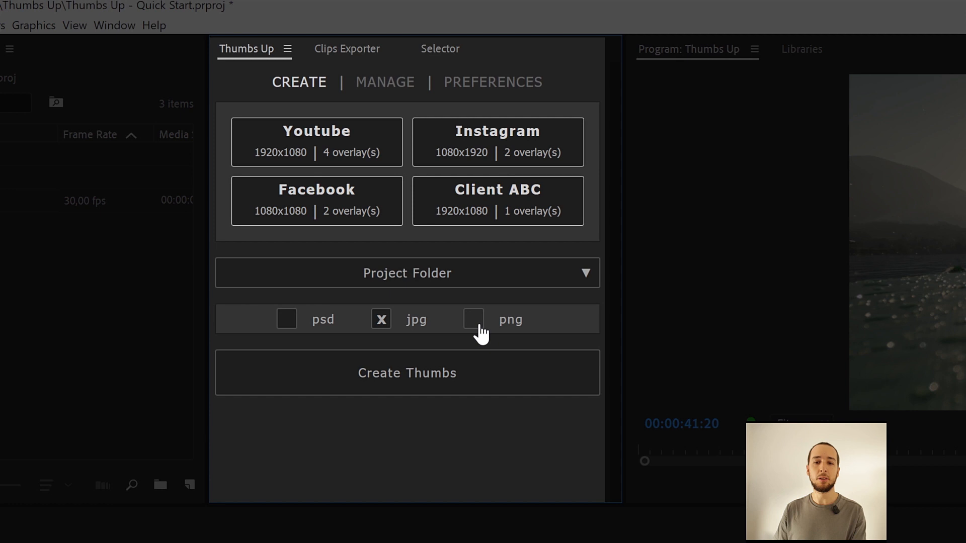
mouse_move(287, 319)
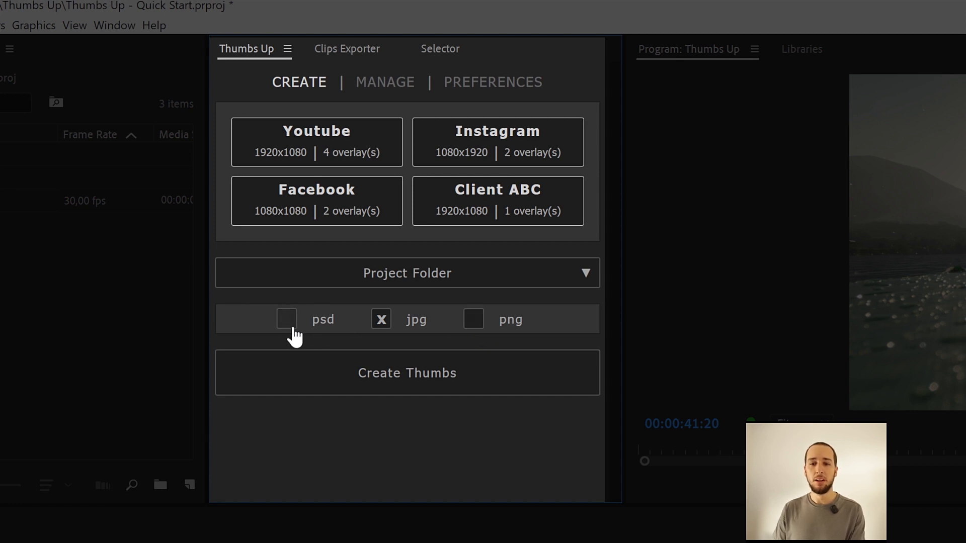
- Enable PSD and PNG output alongside JPG and generate thumbnails for all four presets
left_click(286, 319)
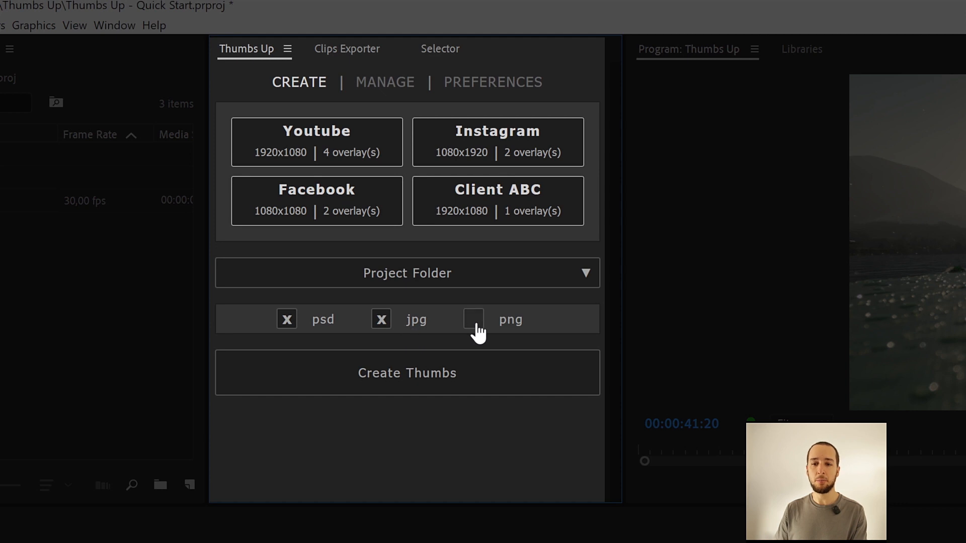
left_click(473, 319)
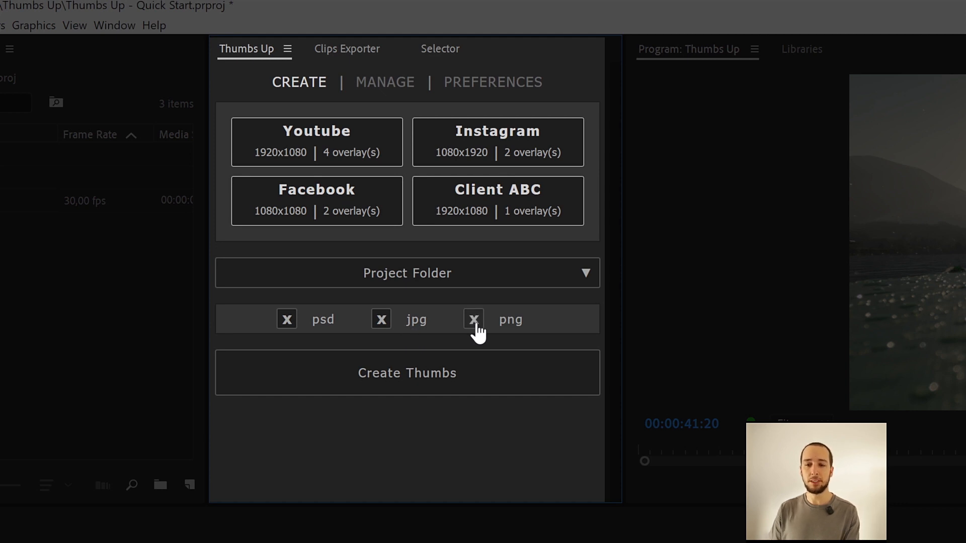
mouse_move(370, 351)
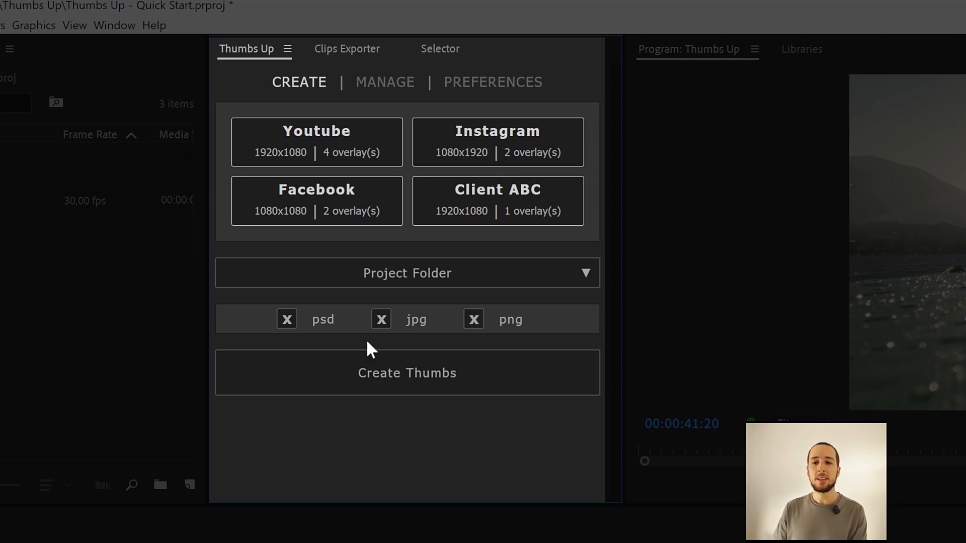
mouse_move(333, 339)
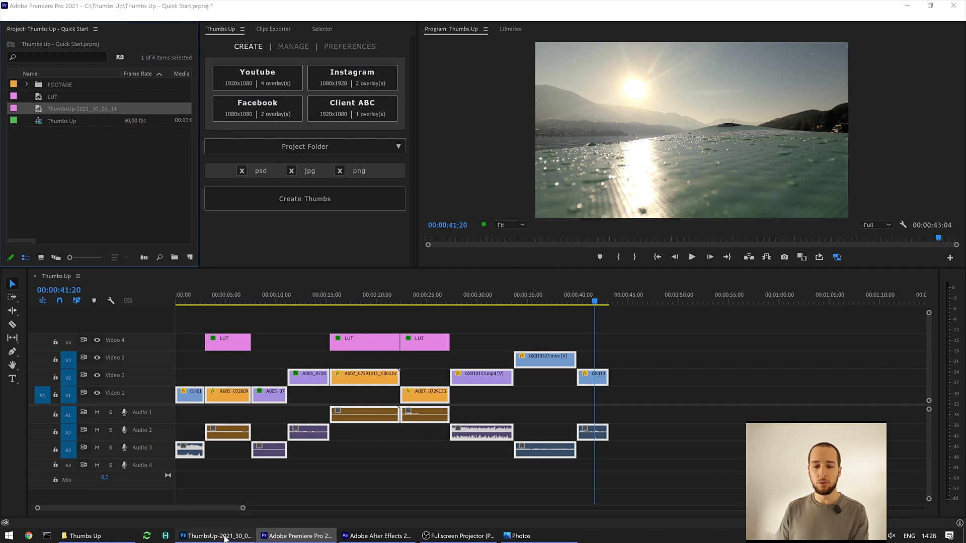
left_click(215, 535)
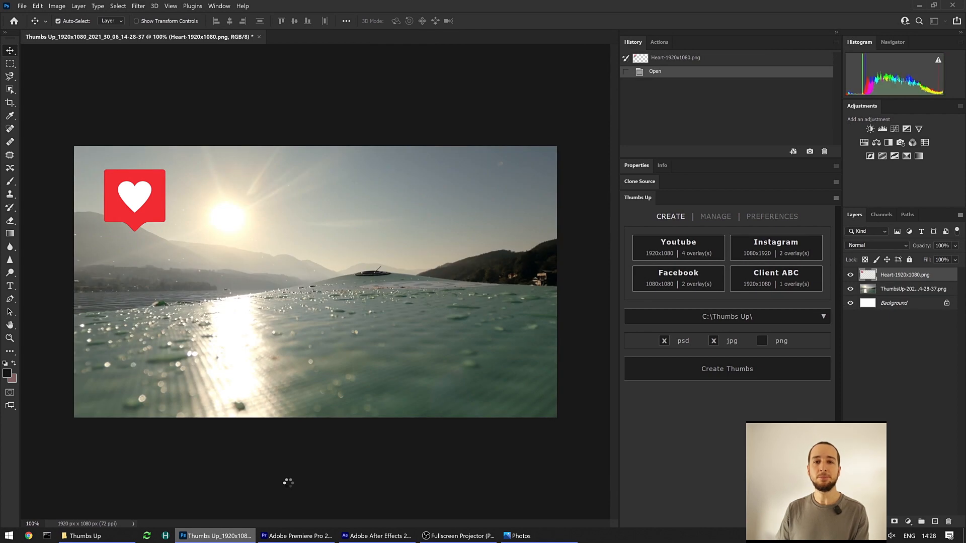
- Let Photoshop build and save every thumbnail, then go to the folder holding the new files
left_click(726, 369)
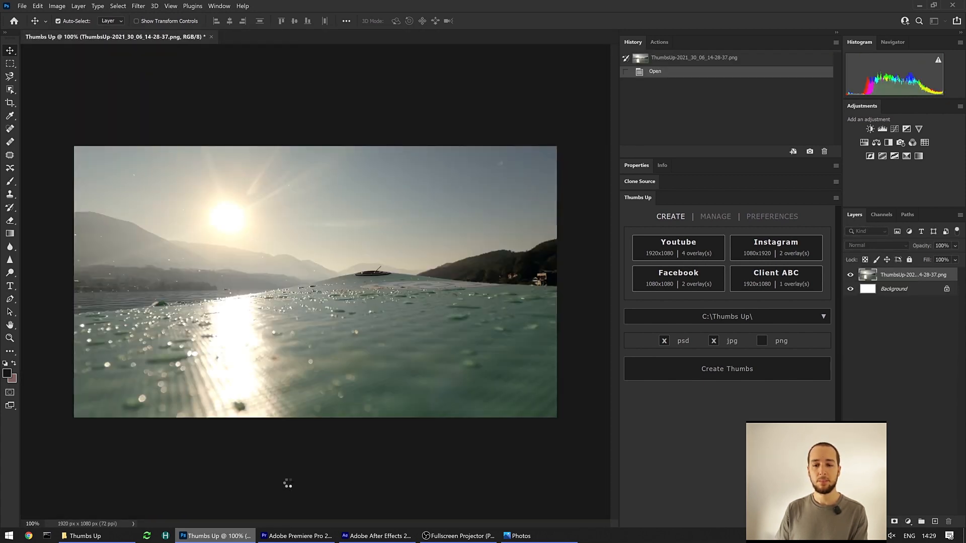
left_click(726, 368)
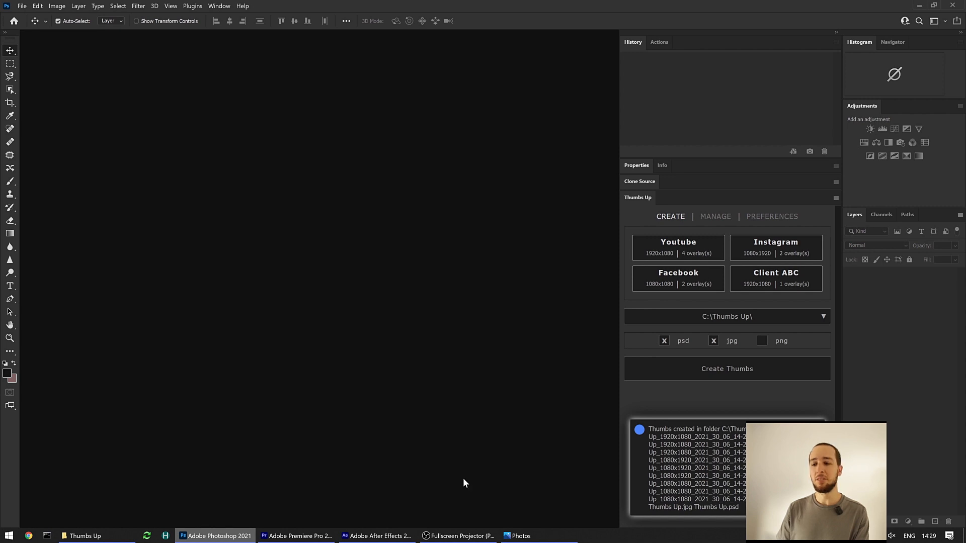
mouse_move(713, 479)
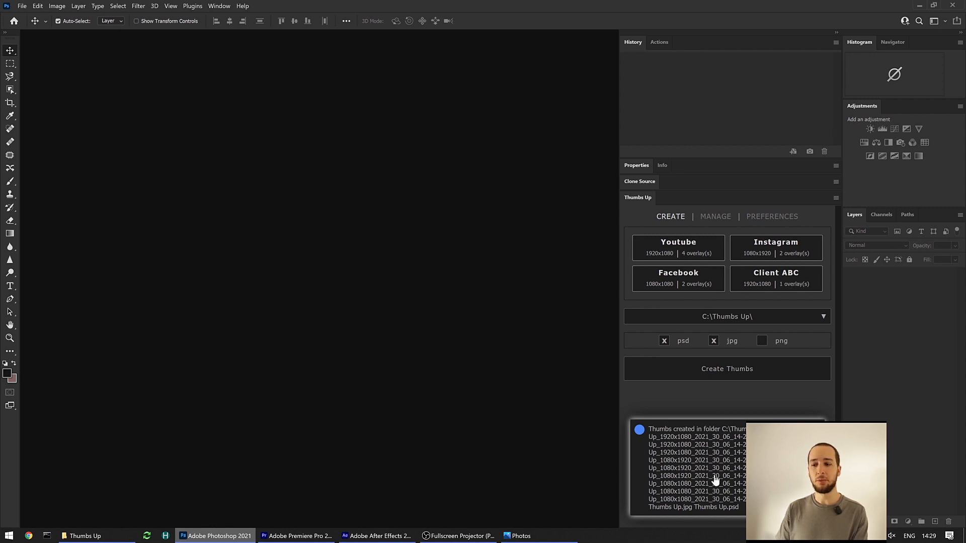
left_click(85, 535)
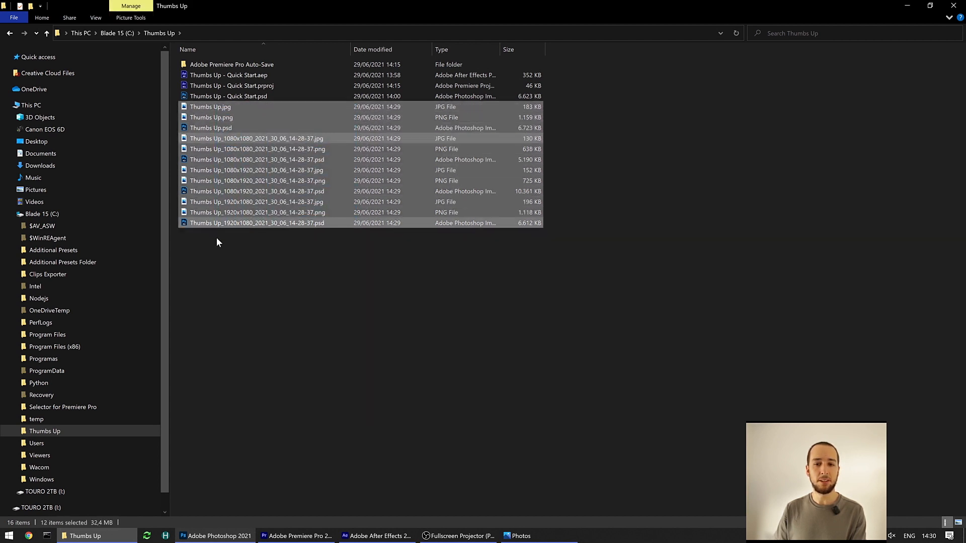
mouse_move(255, 275)
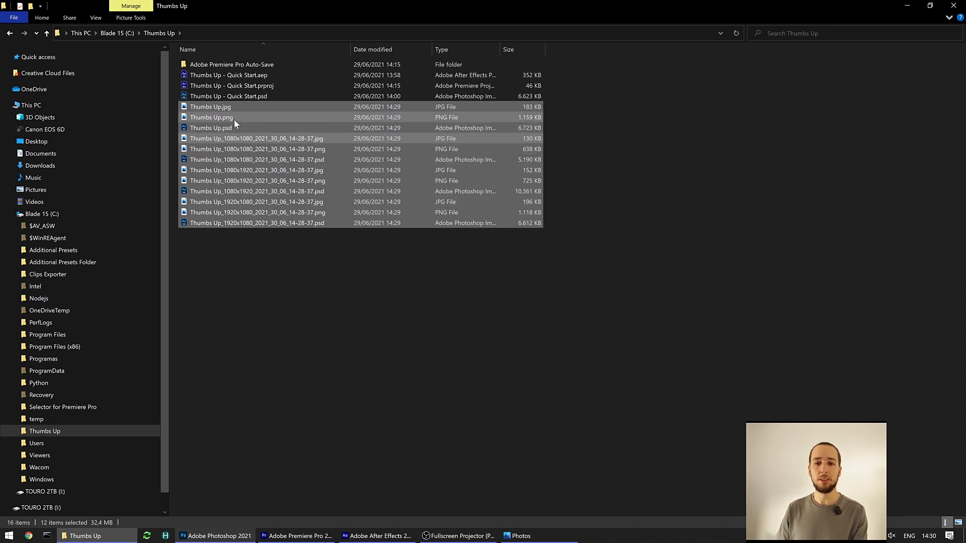
- Select a single generated thumbnail and open the 1920x1080 YouTube JPG
left_click(256, 222)
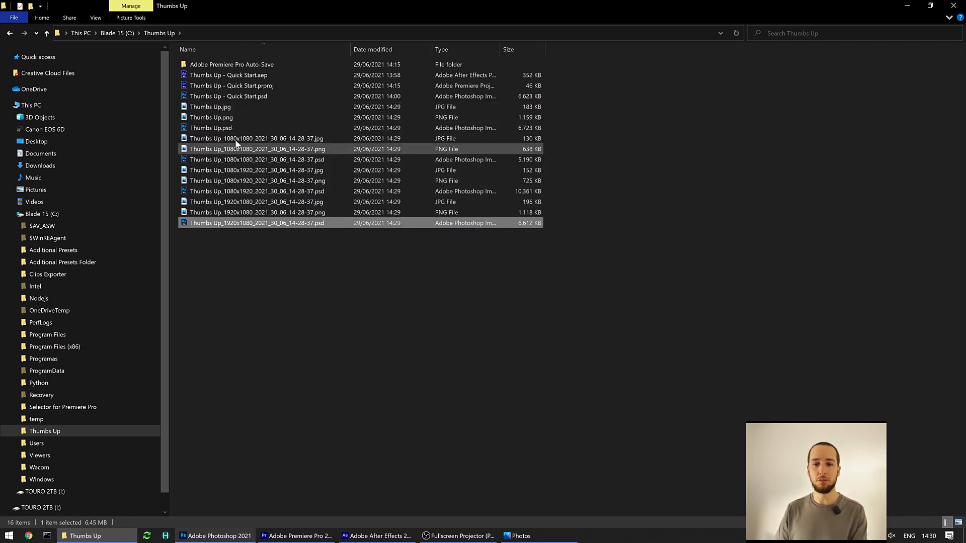
double_click(210, 107)
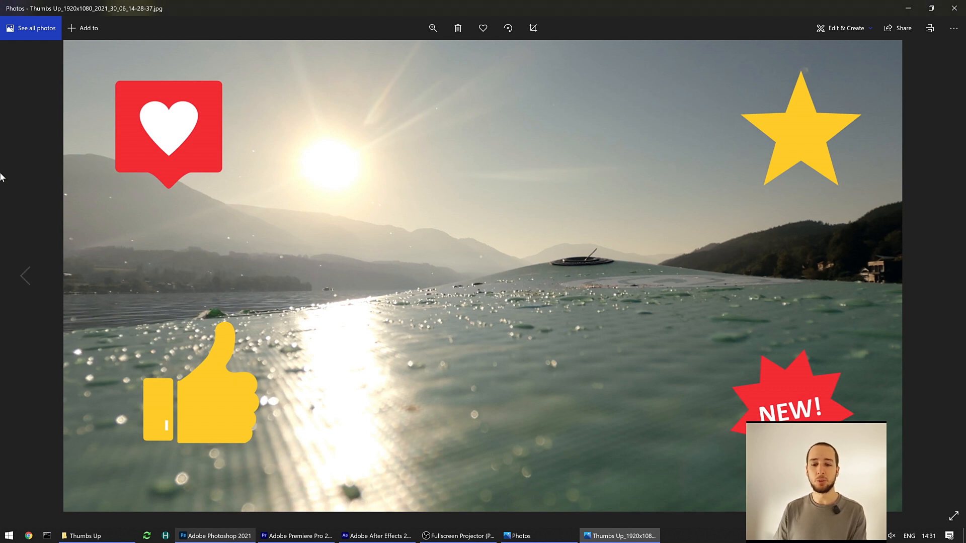
- After viewing the widescreen thumbnail, return to Premiere Pro's Thumbs Up panel
left_click(295, 535)
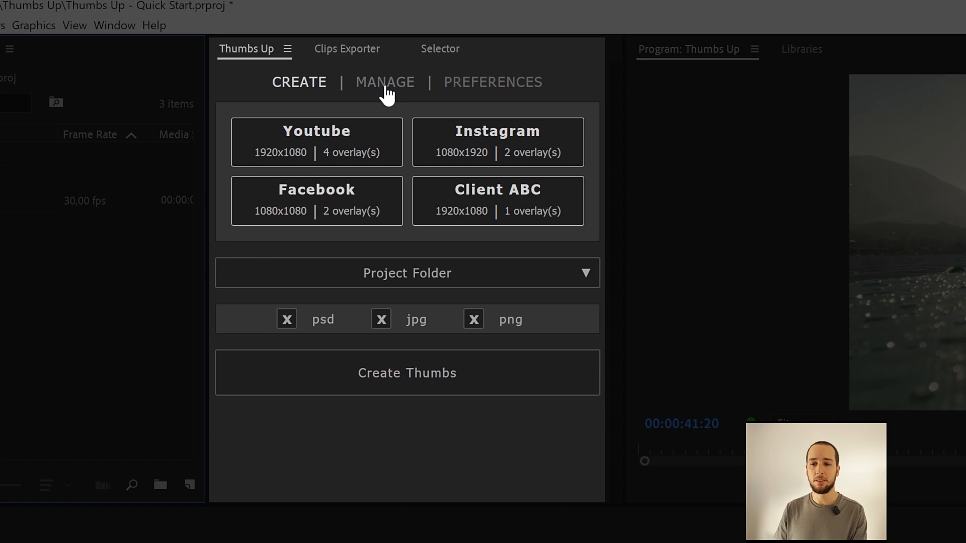
- Start a new preset in MANAGE named 'My Client Z'
left_click(384, 81)
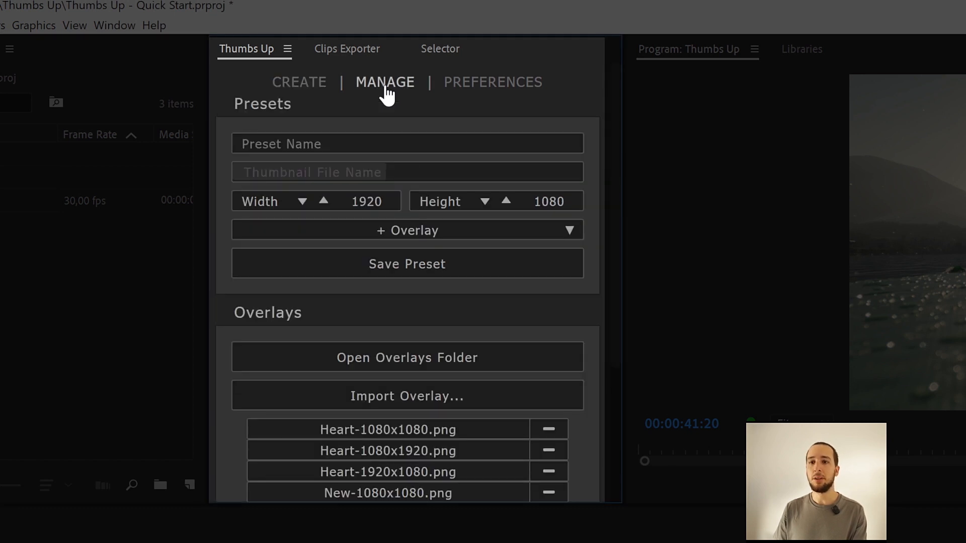
mouse_move(302, 148)
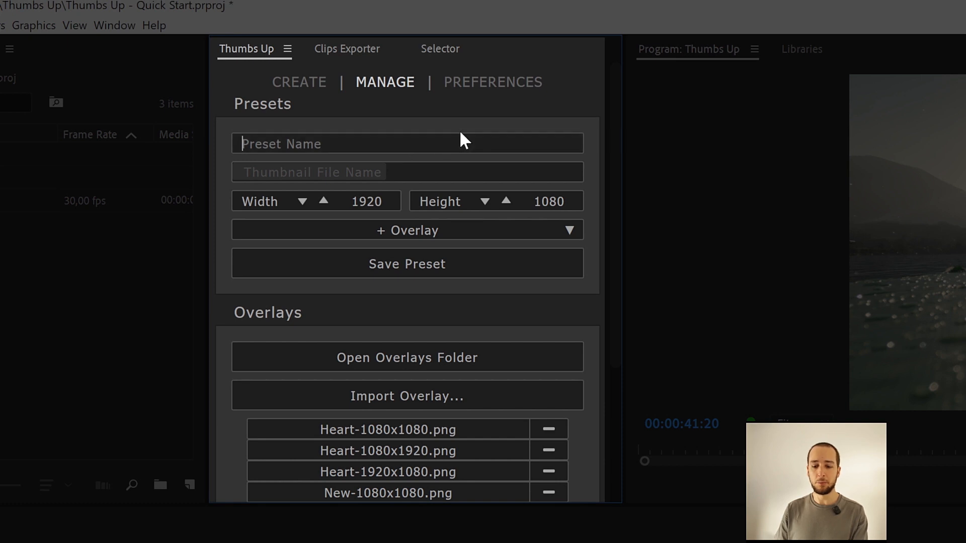
type("M")
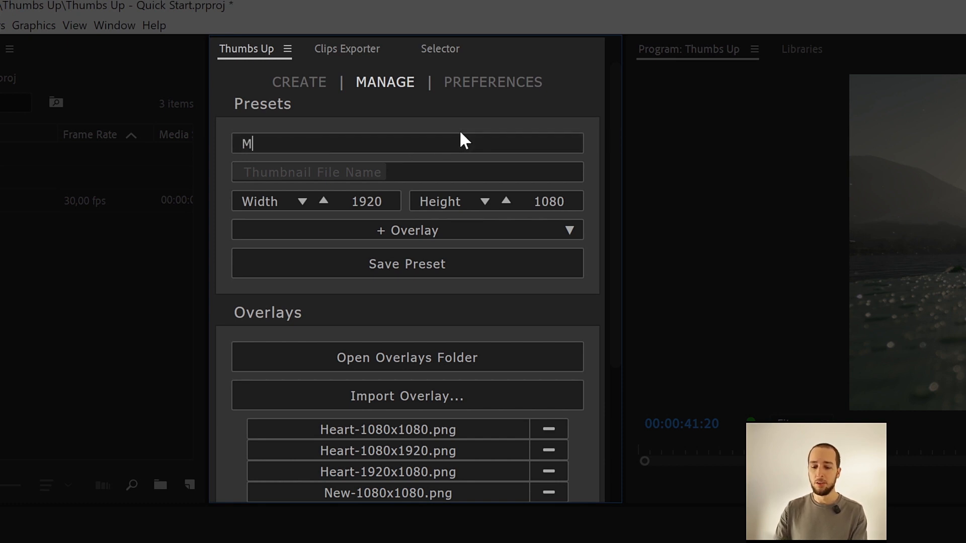
type("y")
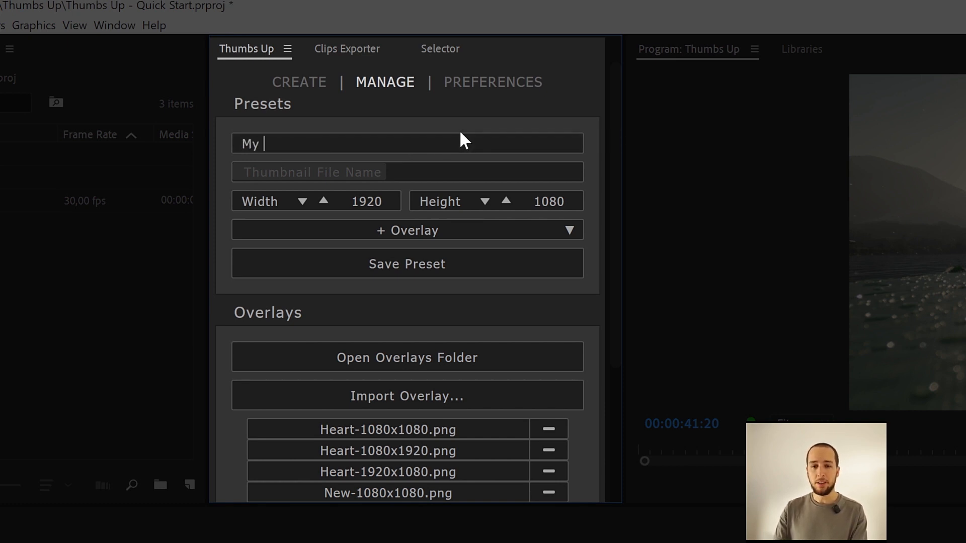
type("Client")
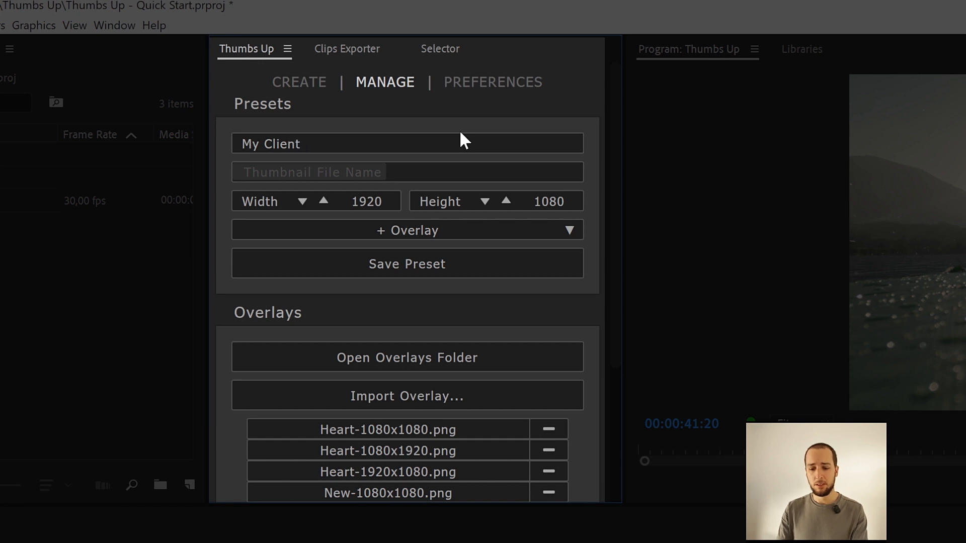
type("Z")
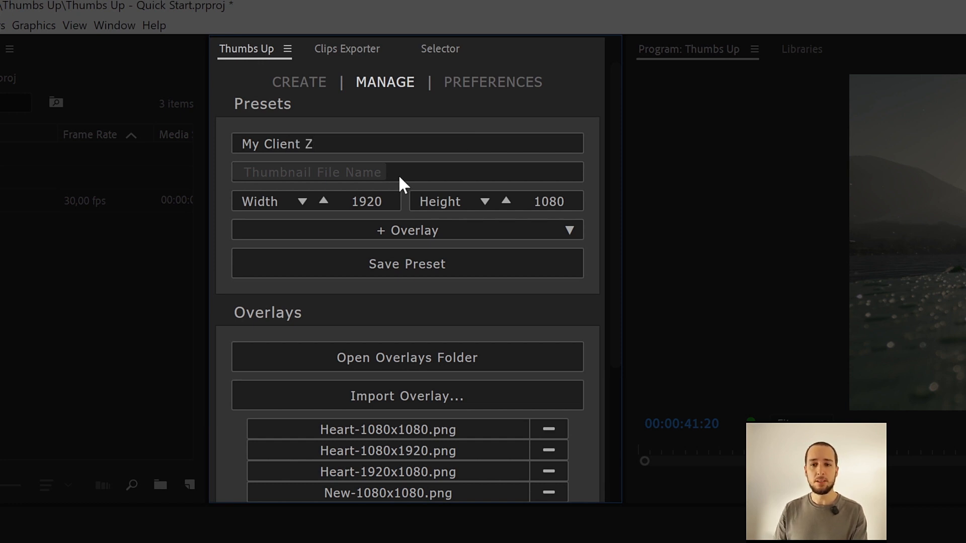
- Build the file name from the Seq/Doc/Comp Name token, an underscore and the Full Date token
left_click(308, 171)
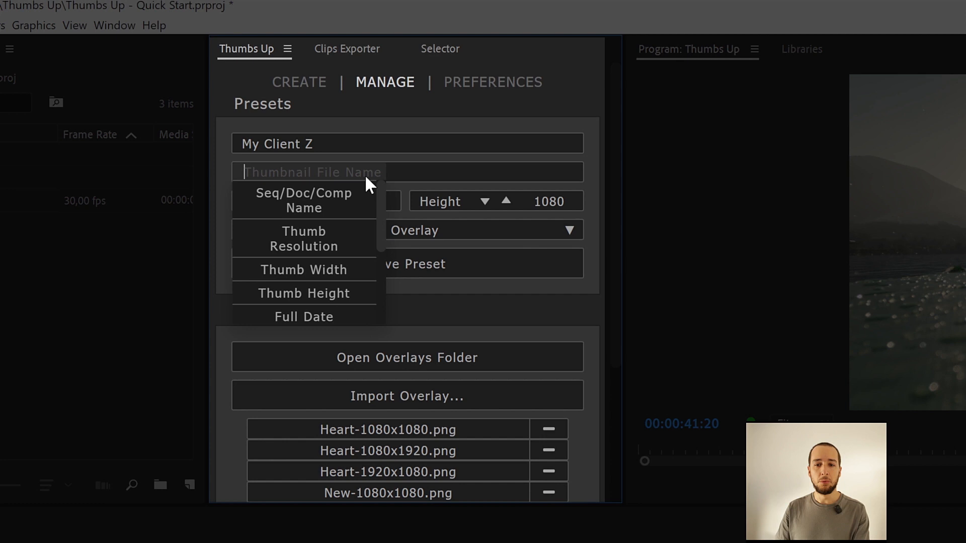
mouse_move(304, 208)
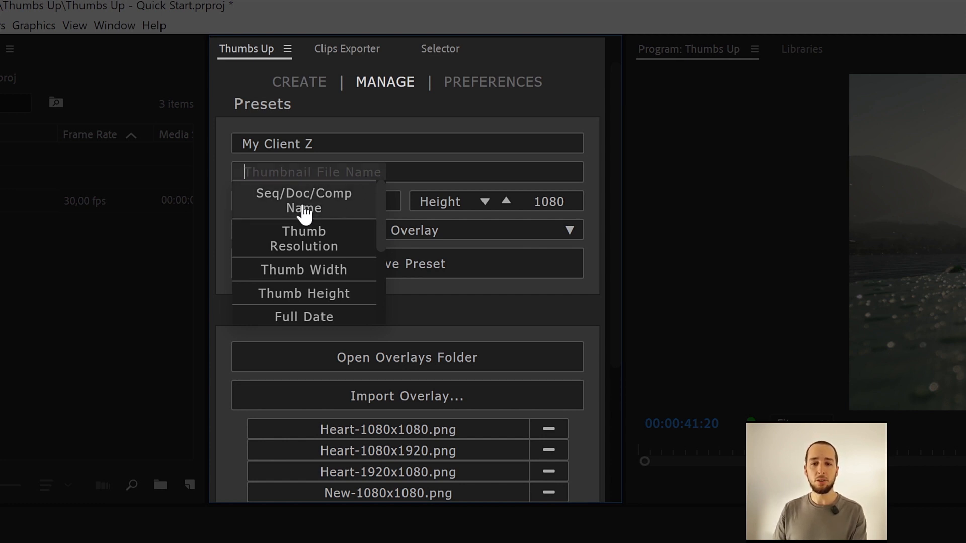
mouse_move(333, 212)
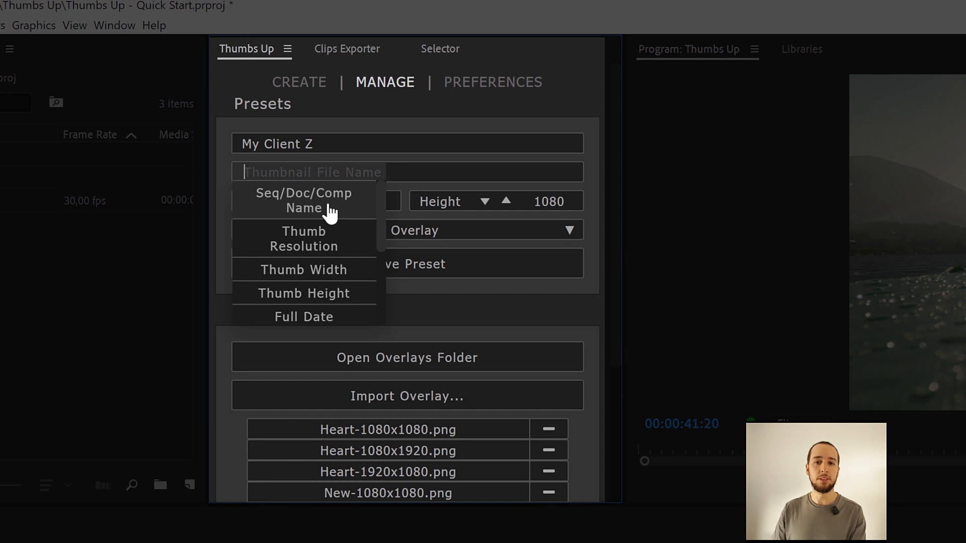
left_click(302, 201)
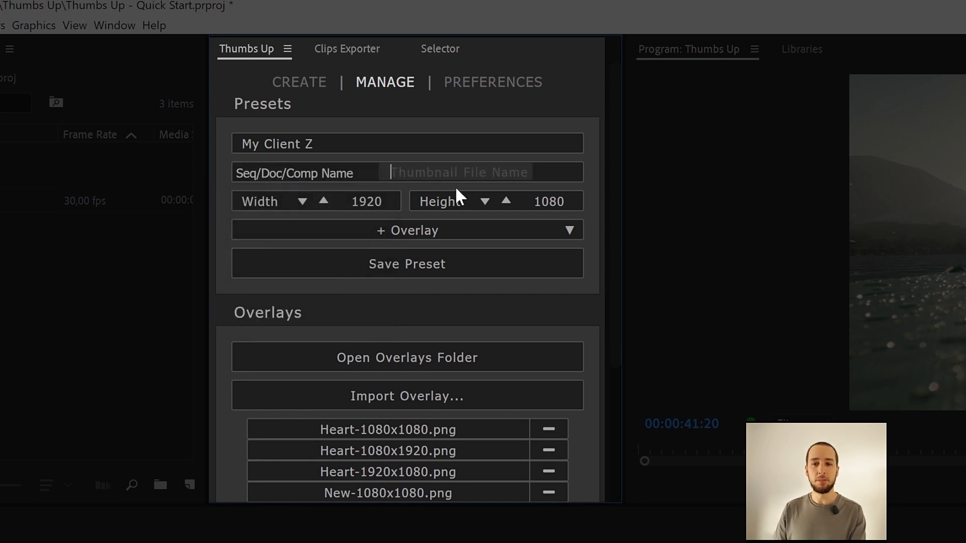
left_click(480, 172)
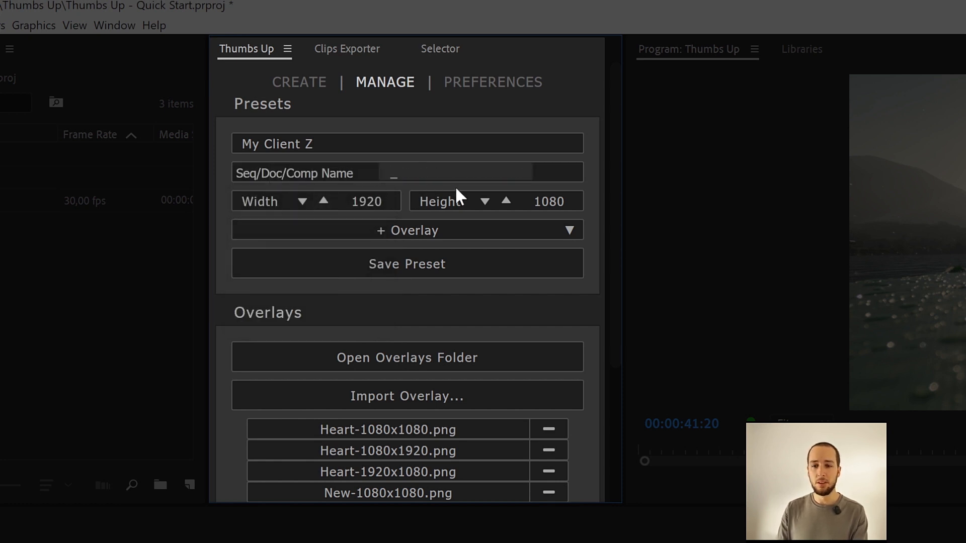
left_click(480, 172)
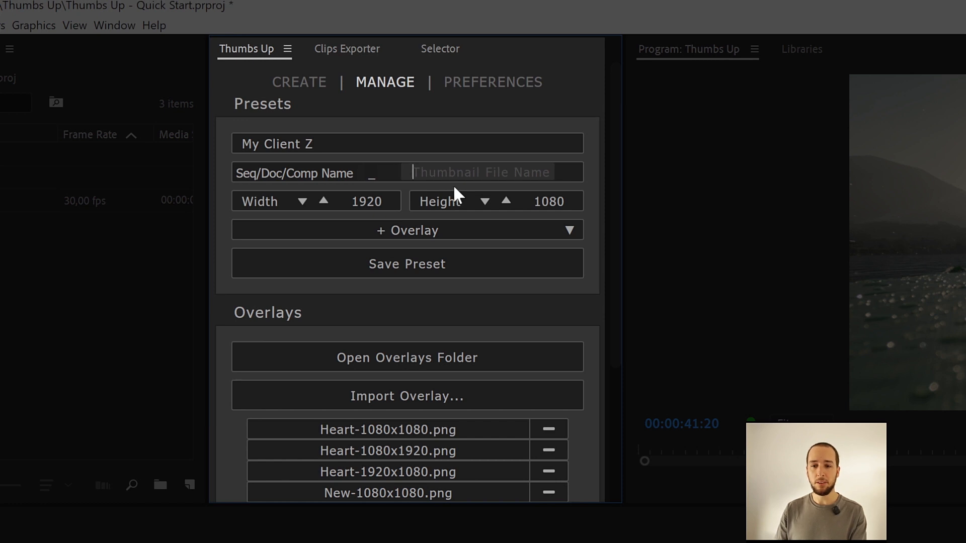
left_click(493, 172)
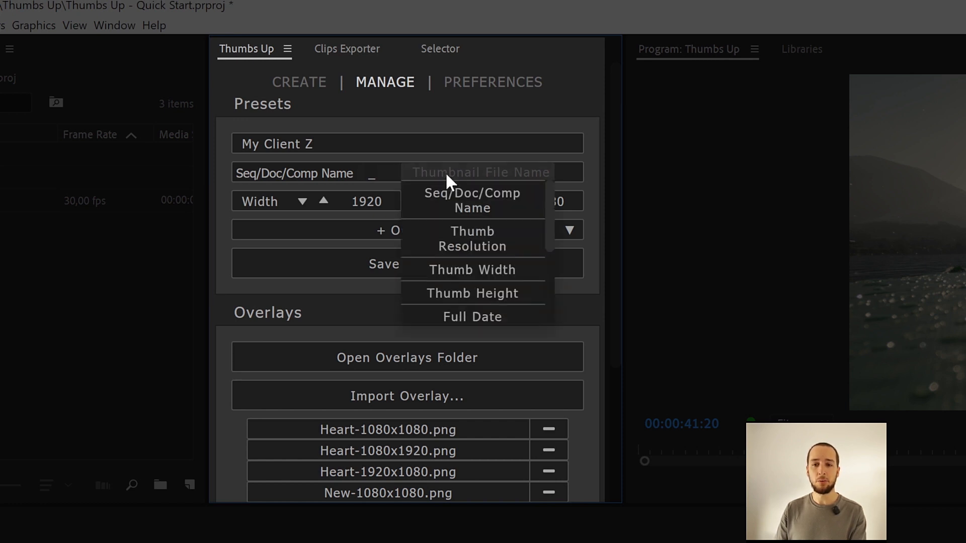
mouse_move(513, 279)
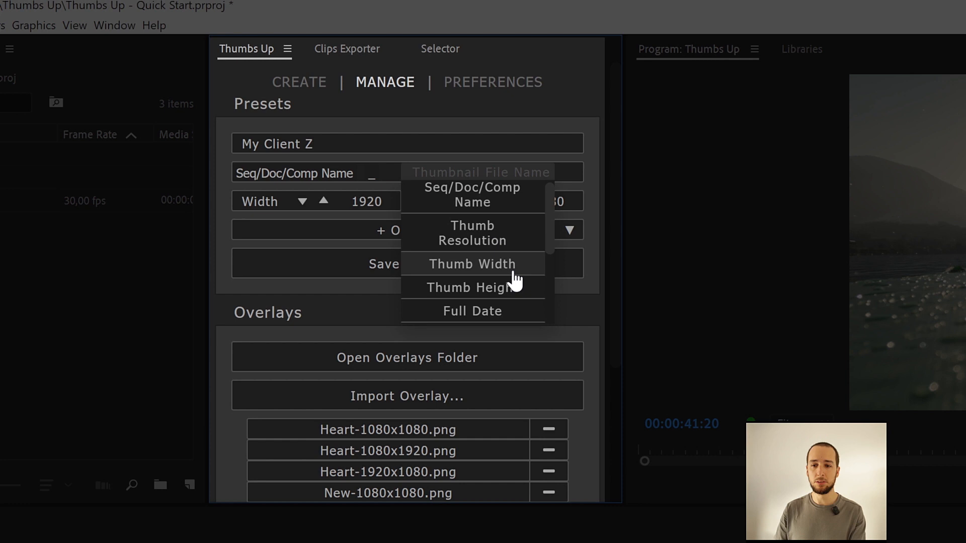
scroll("down", 3)
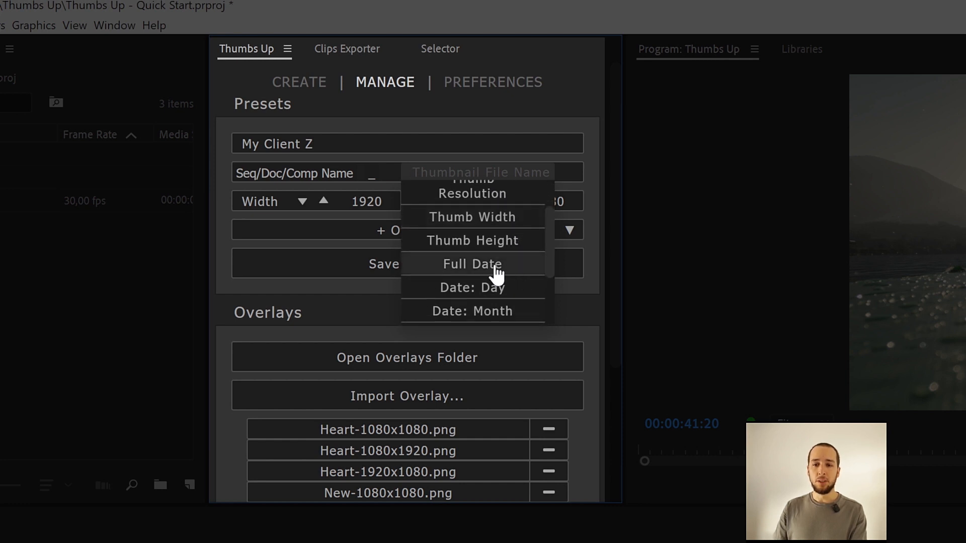
left_click(472, 264)
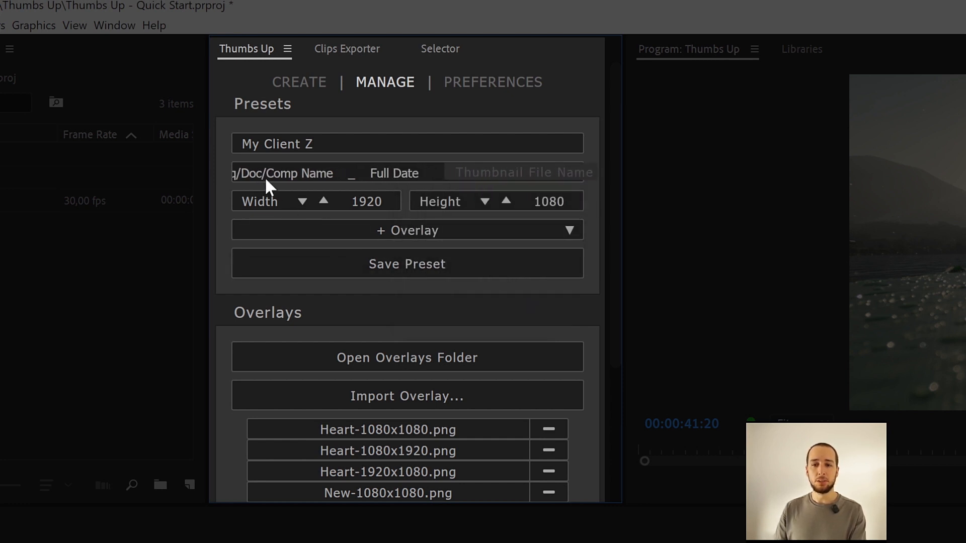
mouse_move(431, 172)
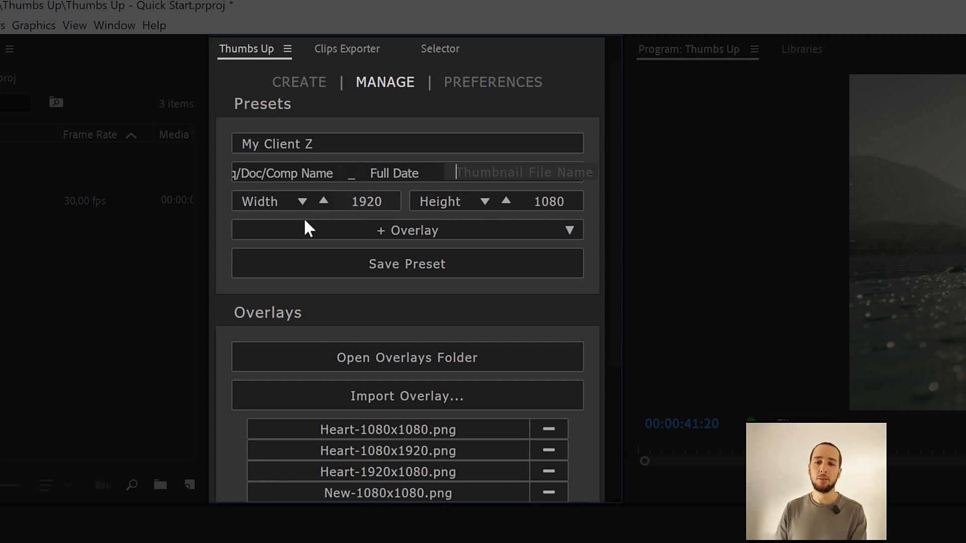
mouse_move(385, 220)
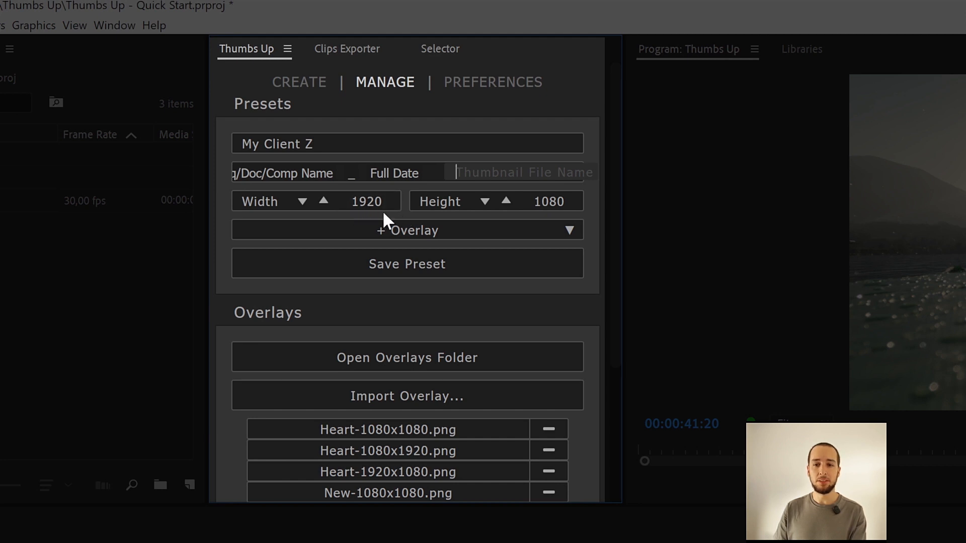
mouse_move(583, 219)
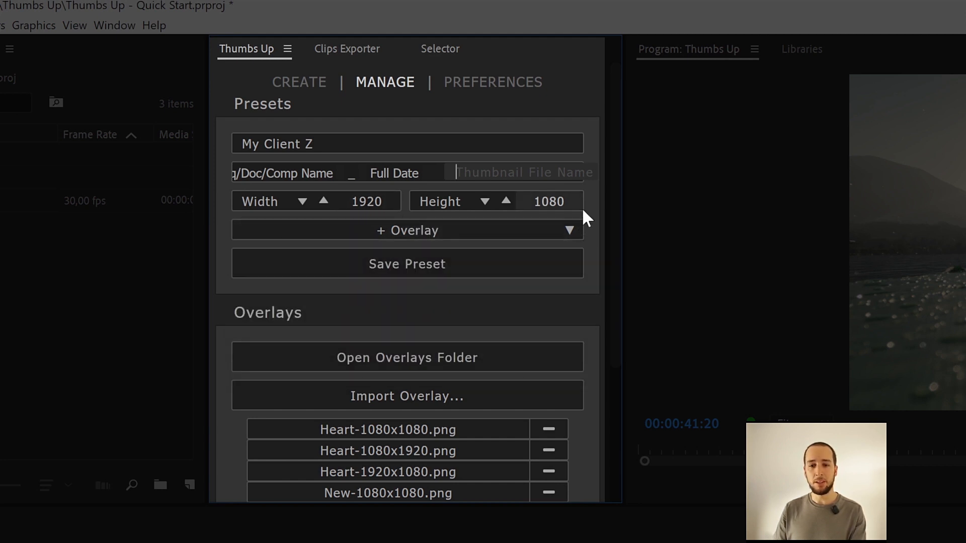
- Attach the Heart-1920x1080.png overlay to the My Client Z preset
left_click(406, 230)
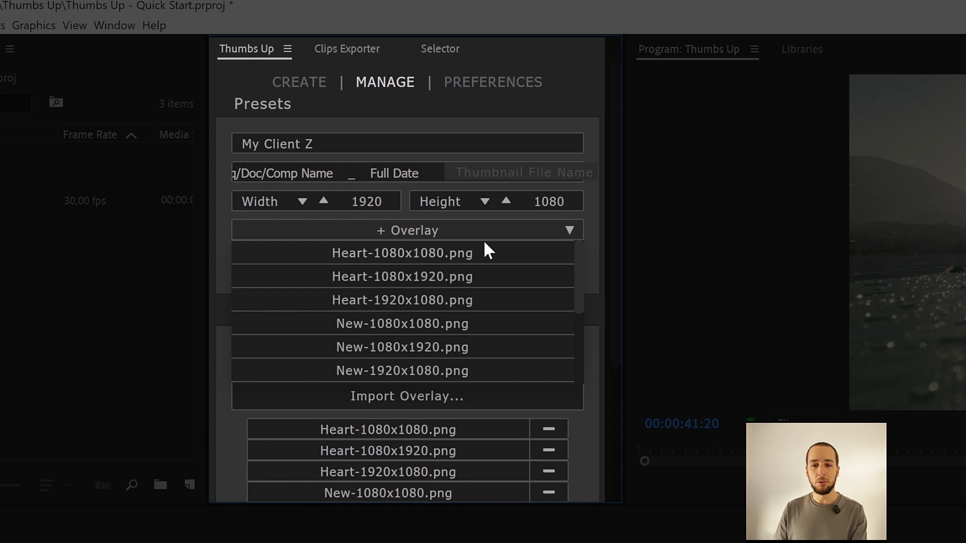
mouse_move(487, 255)
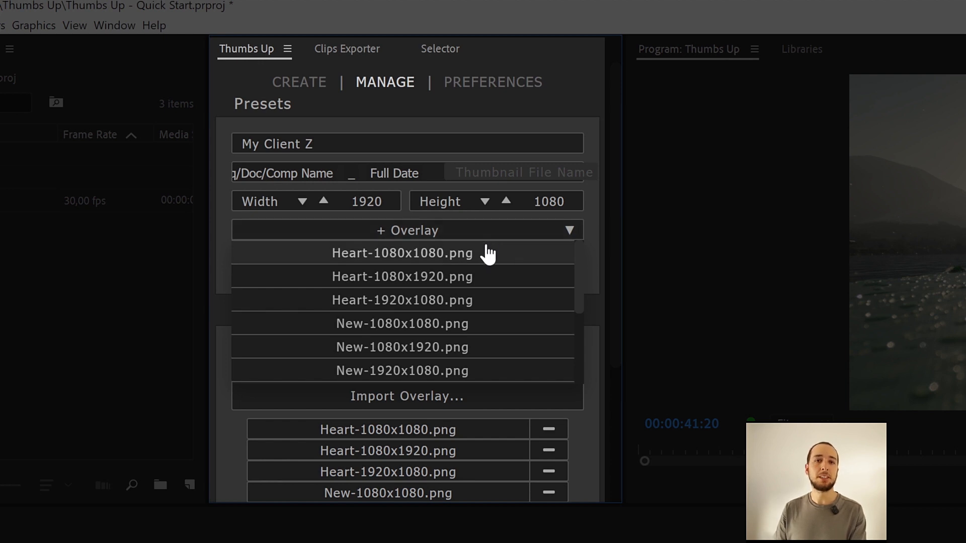
mouse_move(493, 291)
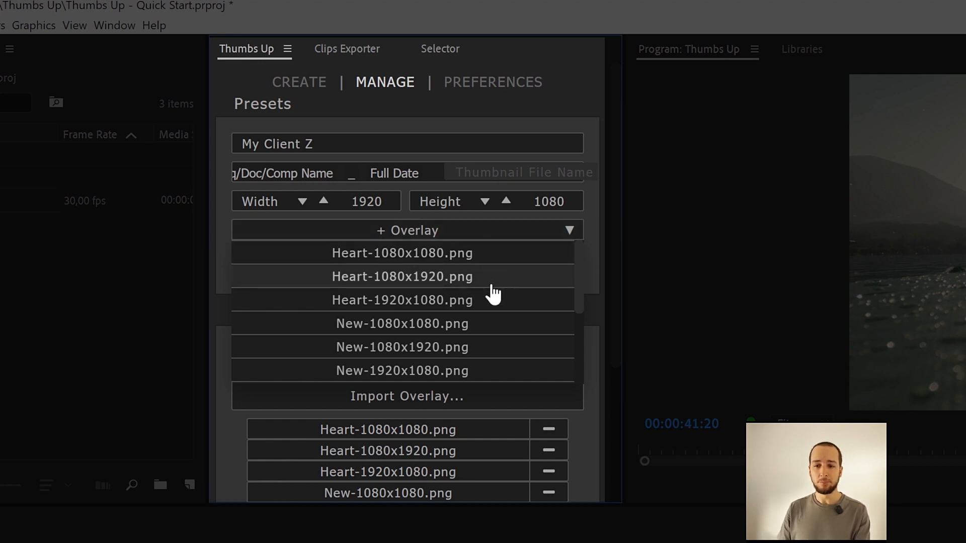
left_click(401, 300)
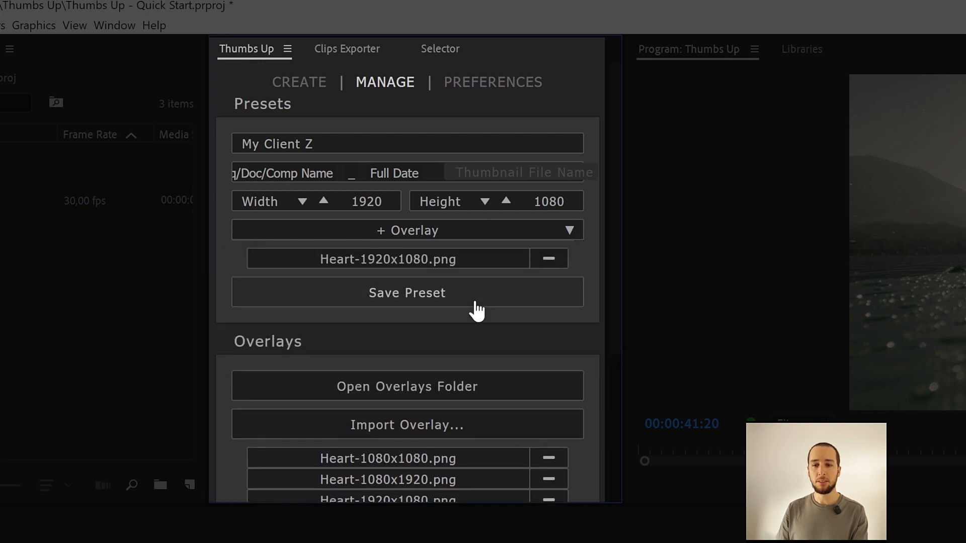
left_click(406, 231)
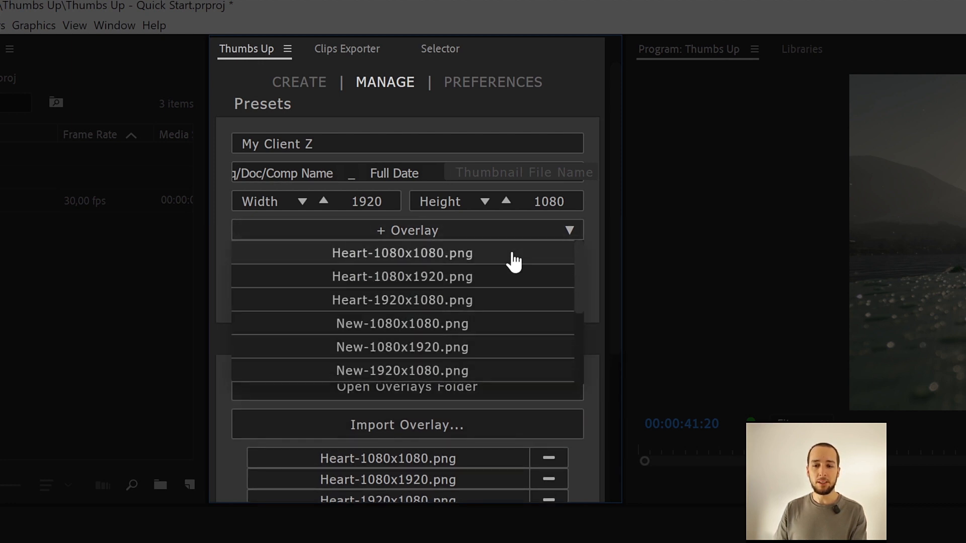
mouse_move(505, 307)
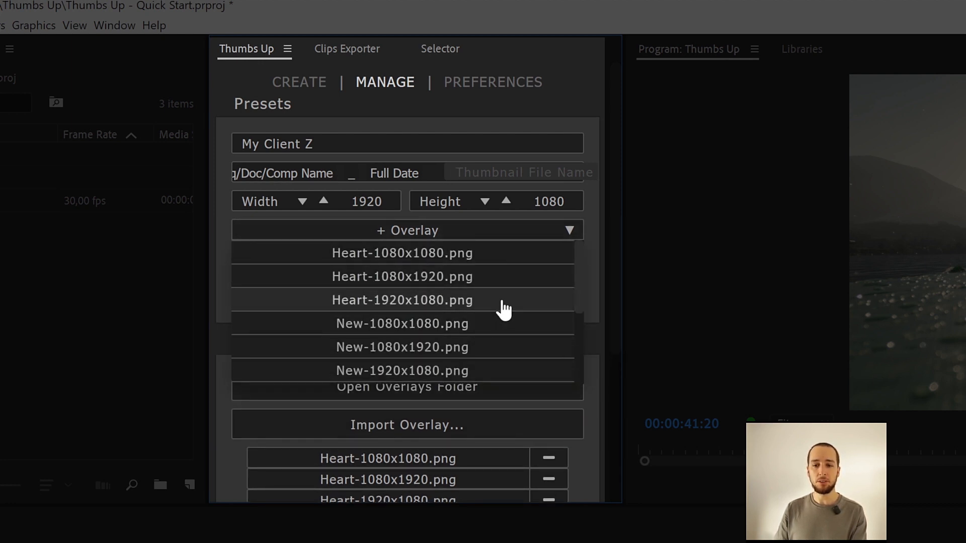
left_click(401, 300)
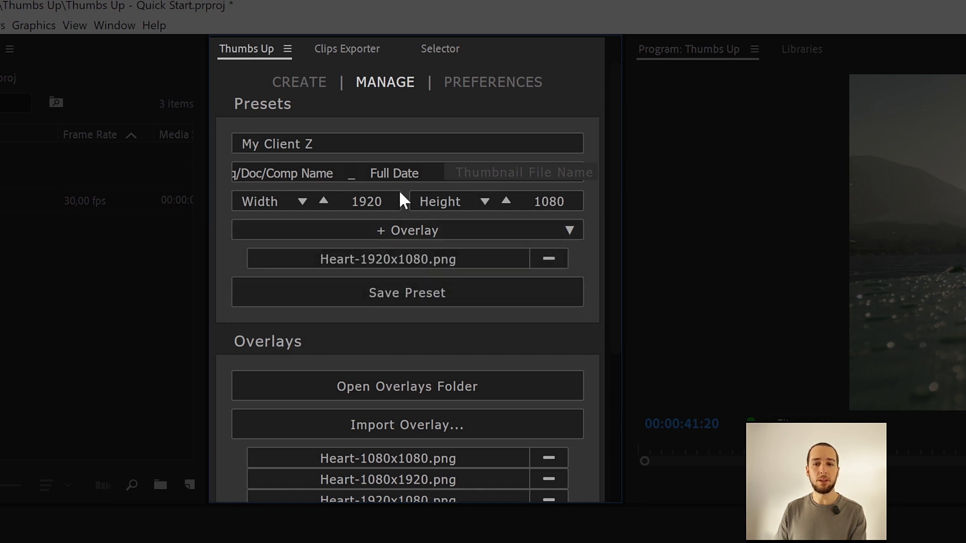
mouse_move(549, 258)
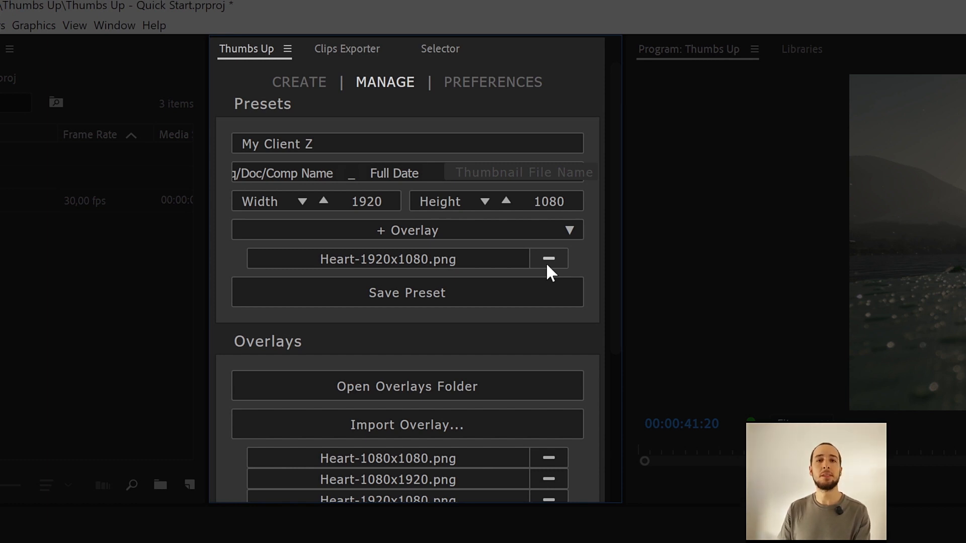
mouse_move(523, 284)
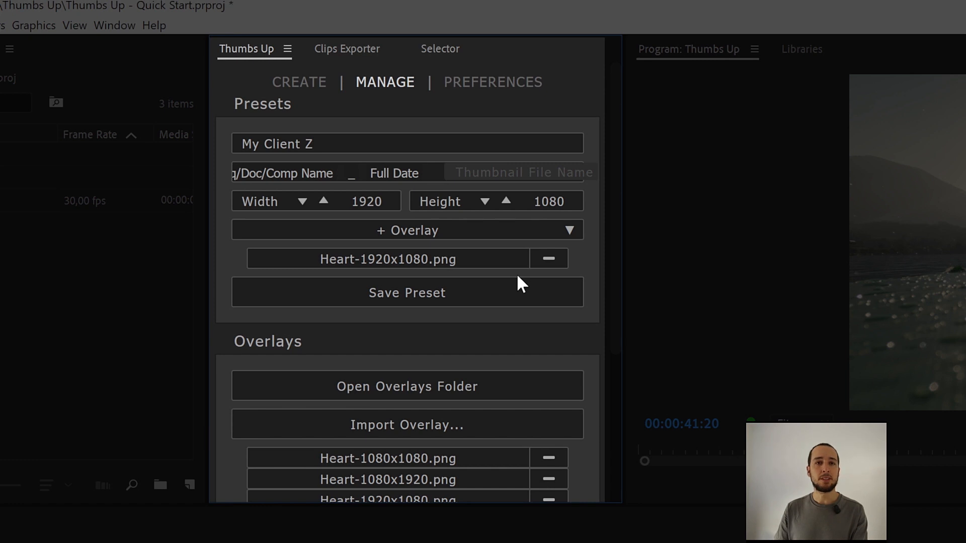
mouse_move(455, 302)
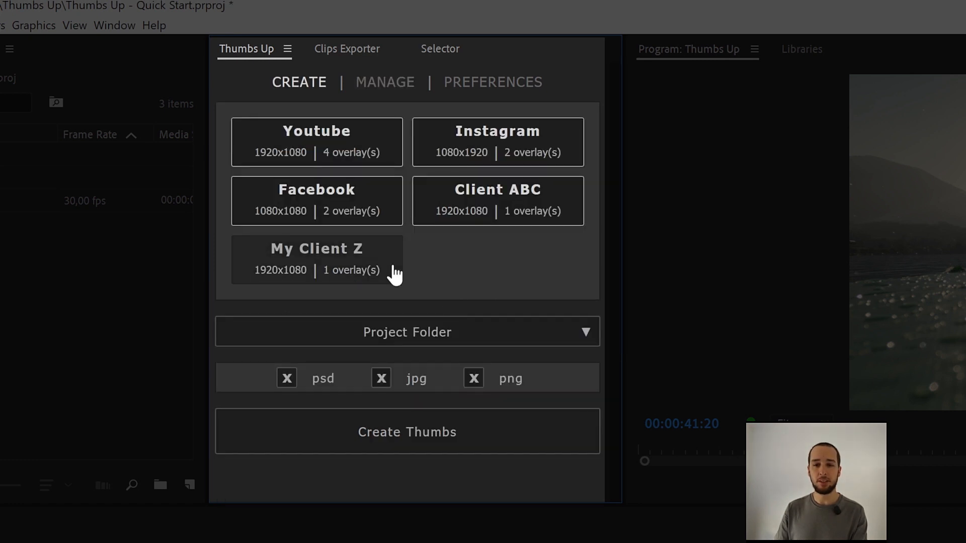
mouse_move(333, 276)
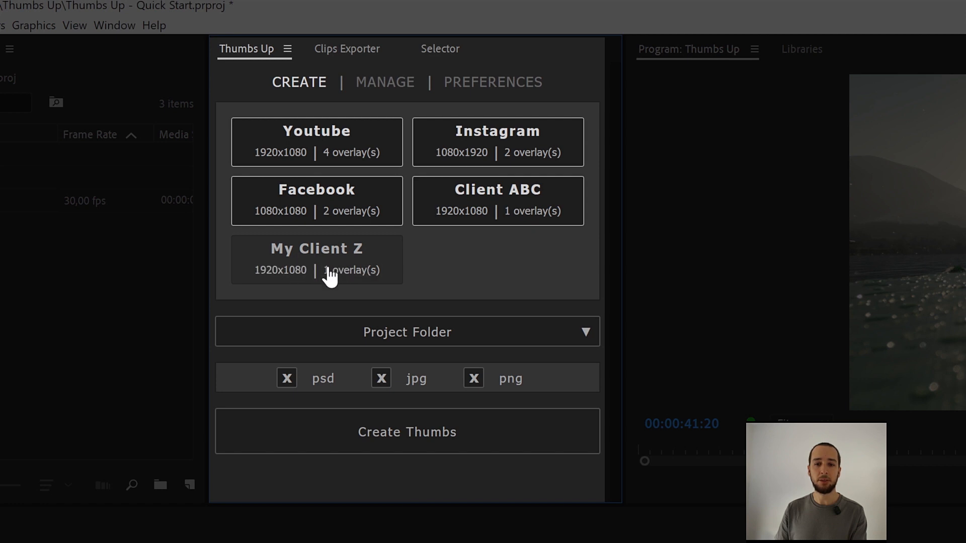
mouse_move(376, 281)
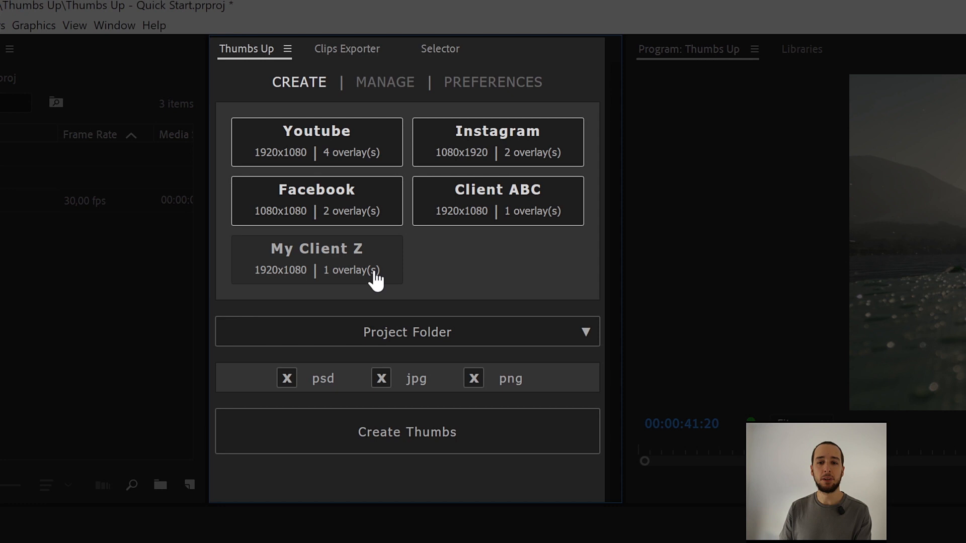
- Delete the My Client Z preset, leaving four presets in the Thumbs Up panel
left_click(316, 259)
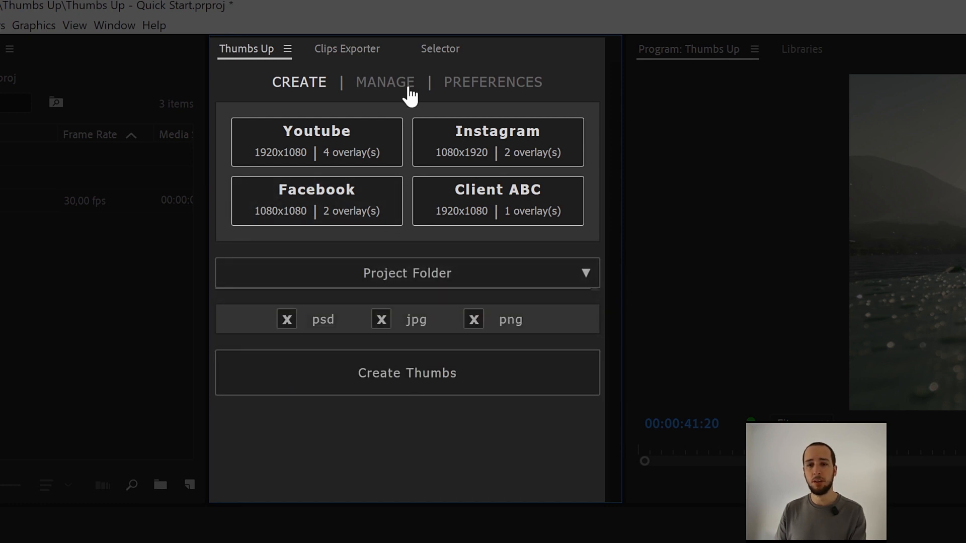
- Show the MANAGE page's Overlays list and reveal the overlays folder in File Explorer
left_click(384, 82)
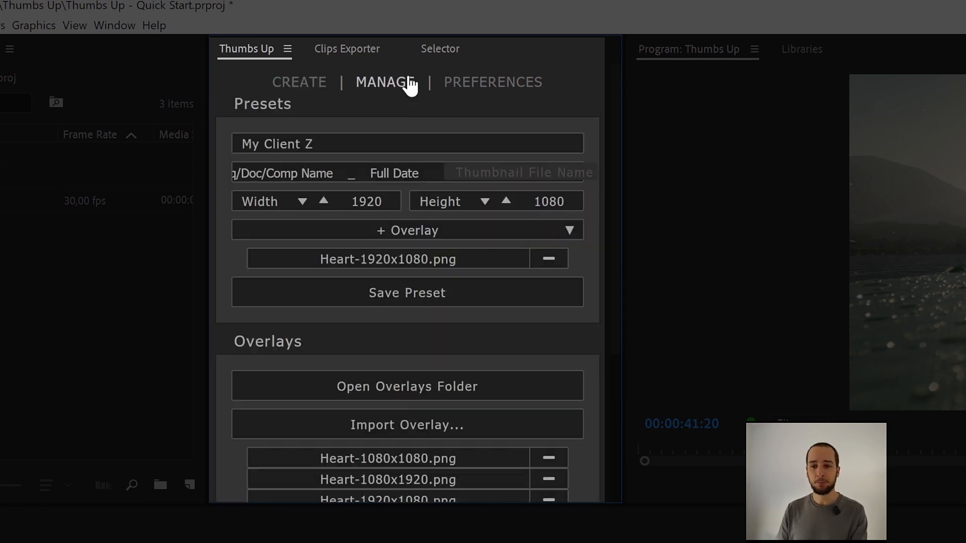
scroll("down", 3)
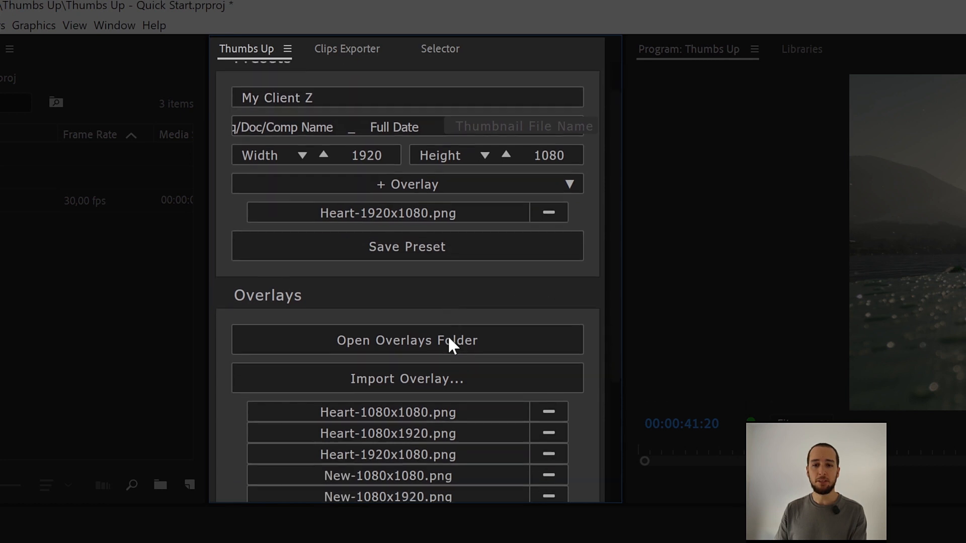
scroll("down", 3)
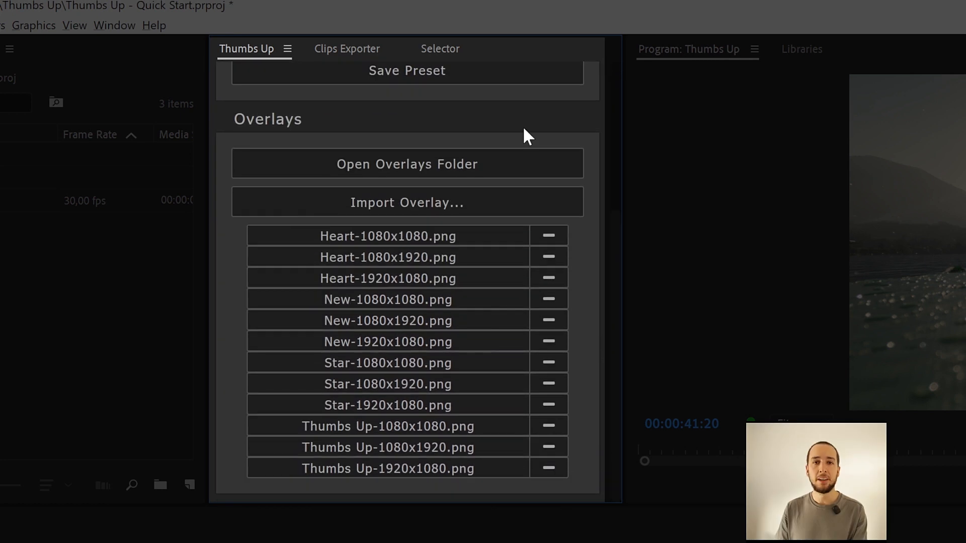
mouse_move(522, 182)
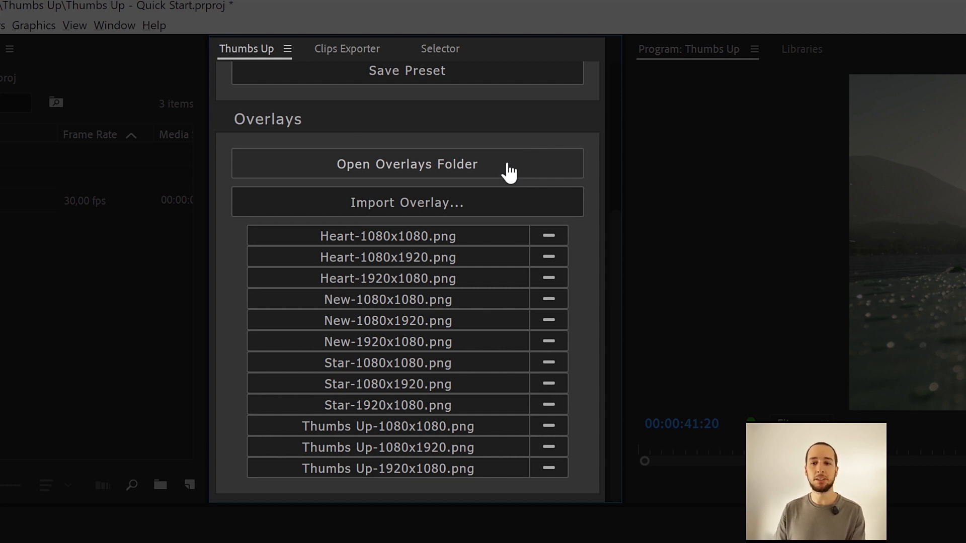
left_click(405, 164)
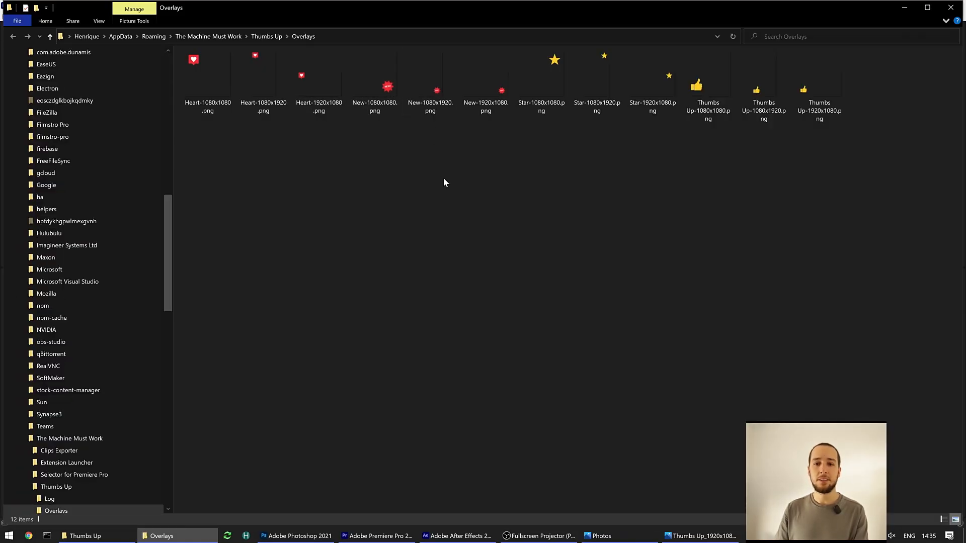
mouse_move(797, 216)
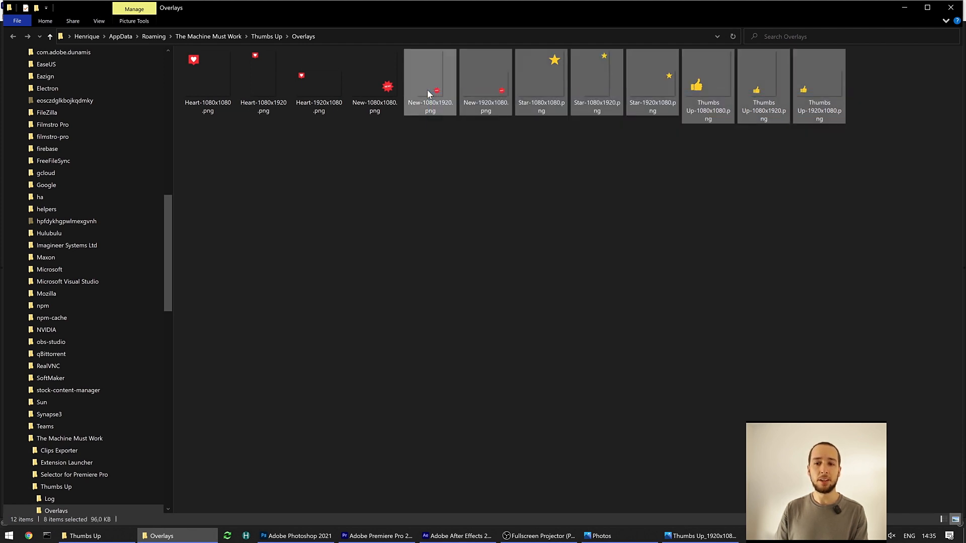
left_click(434, 190)
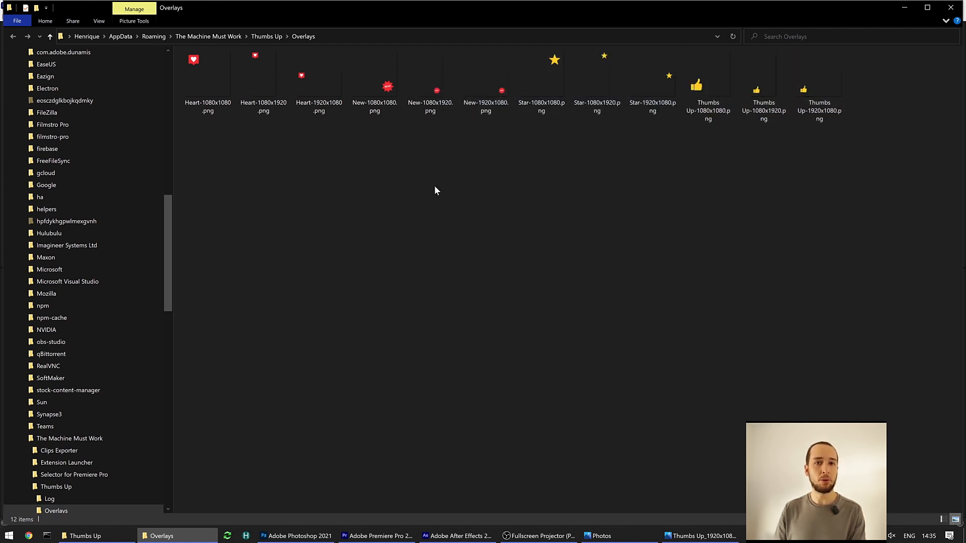
mouse_move(407, 201)
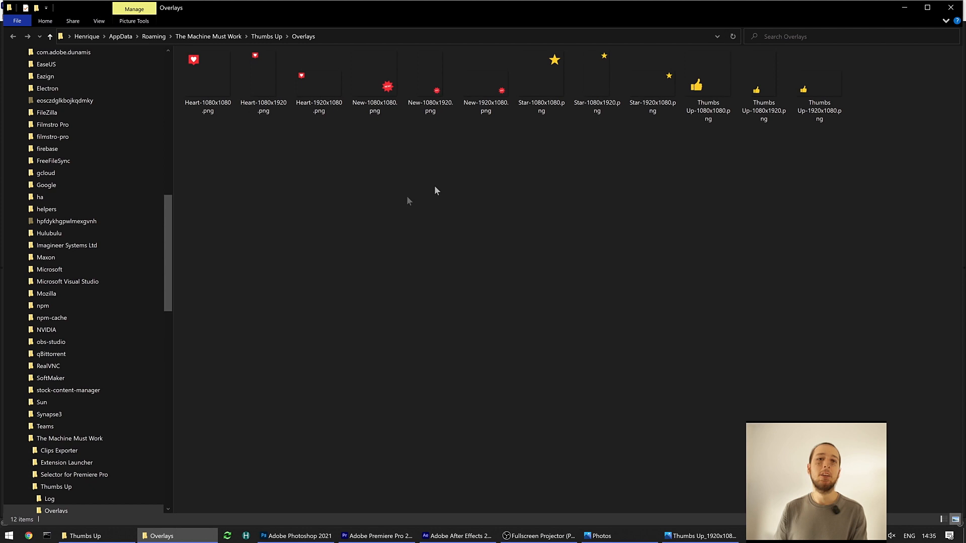
mouse_move(406, 201)
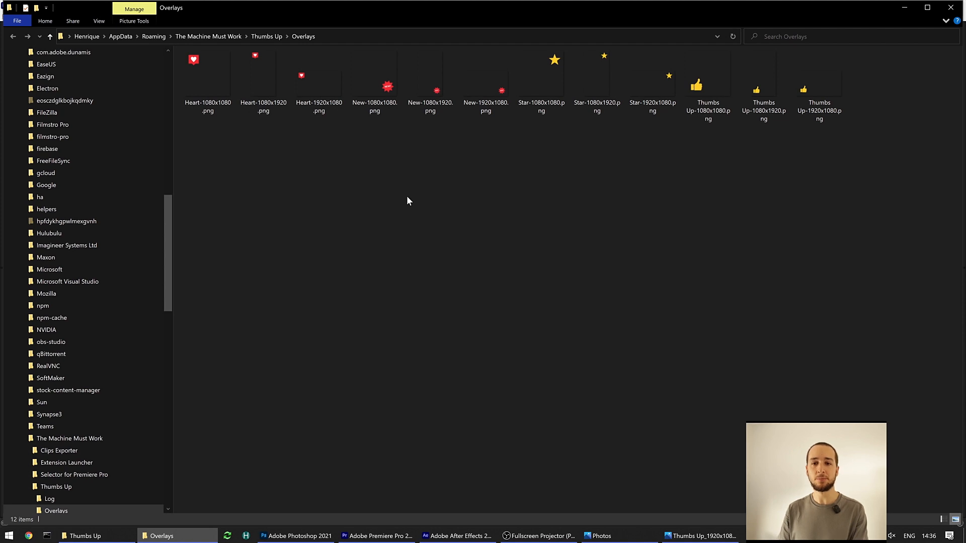
mouse_move(377, 536)
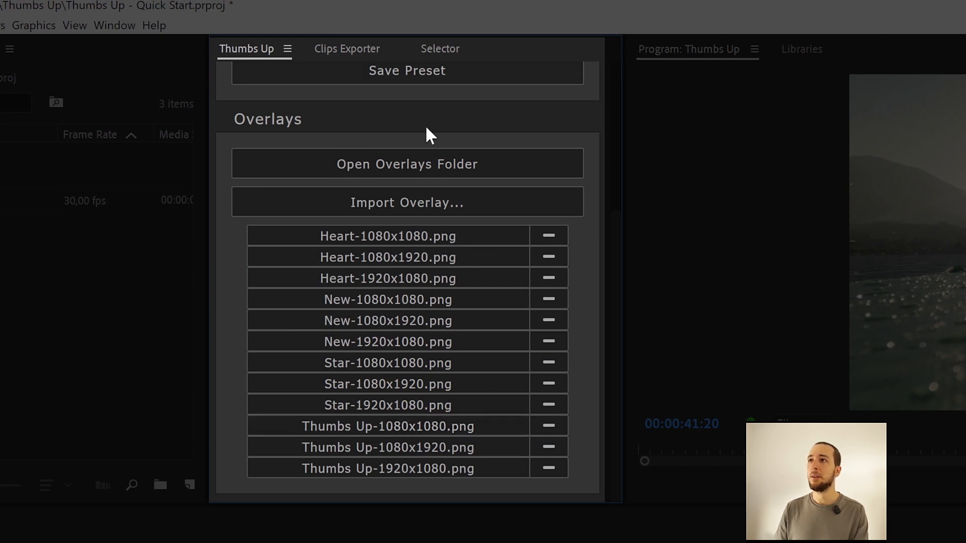
mouse_move(512, 215)
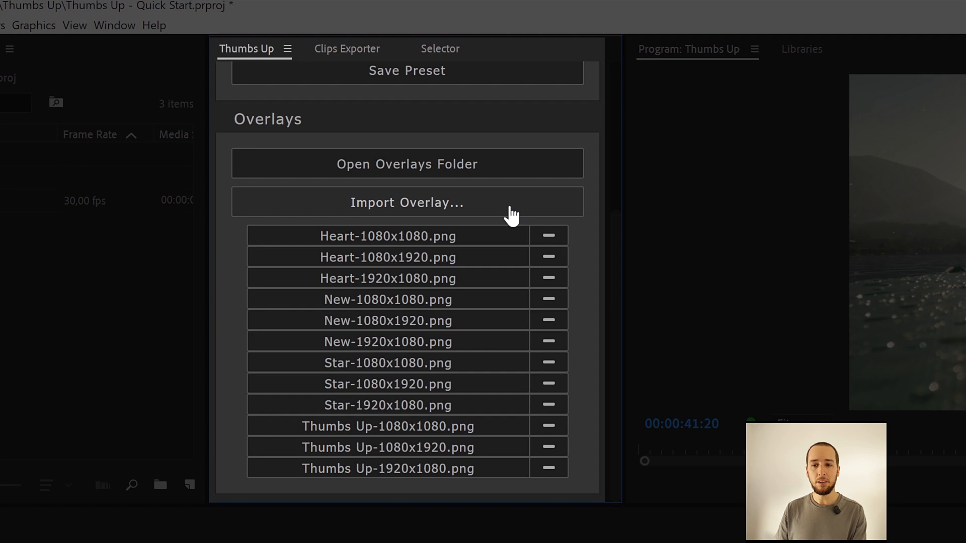
left_click(407, 202)
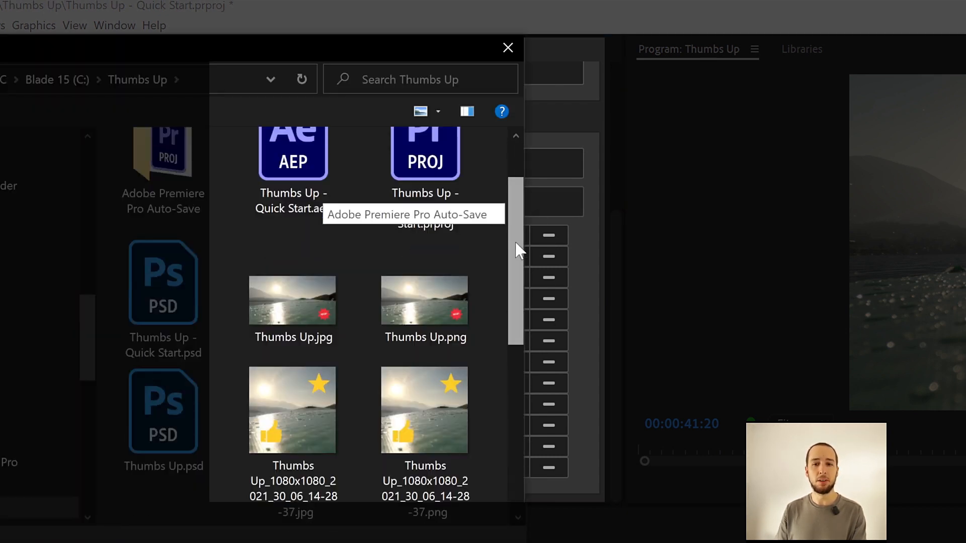
scroll("down", 3)
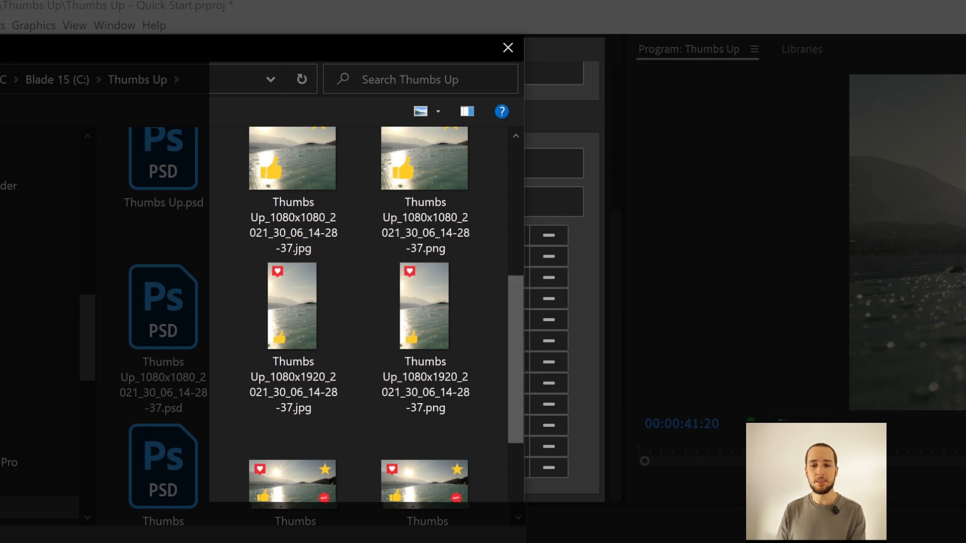
left_click(507, 47)
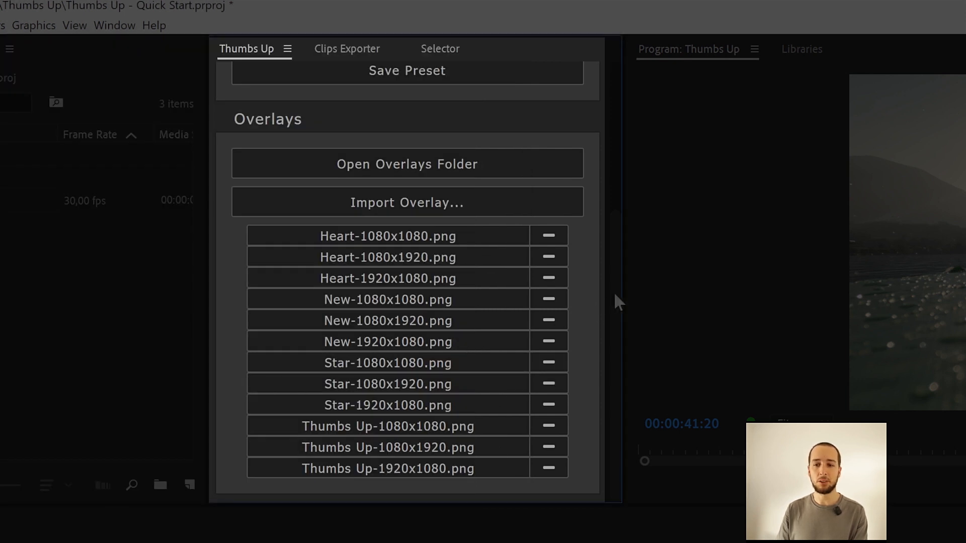
mouse_move(516, 276)
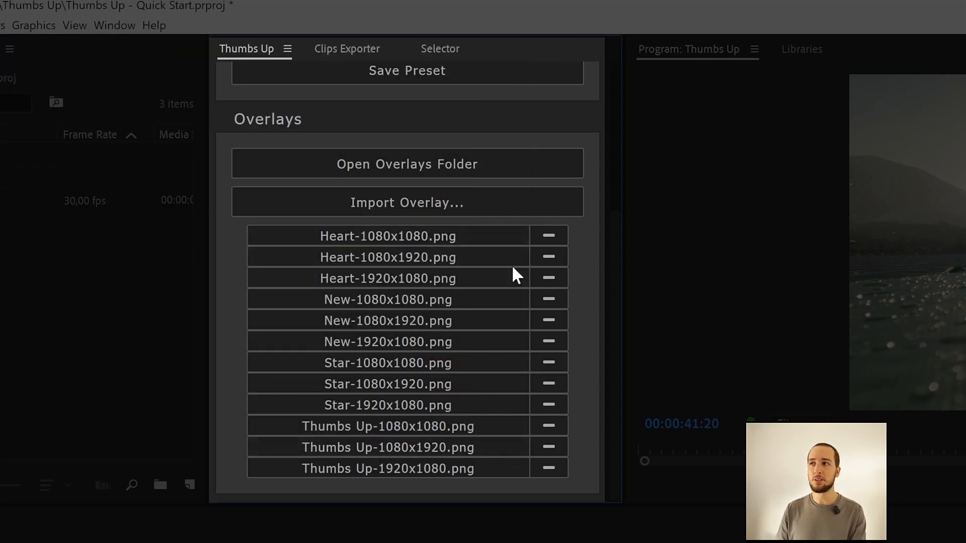
mouse_move(534, 311)
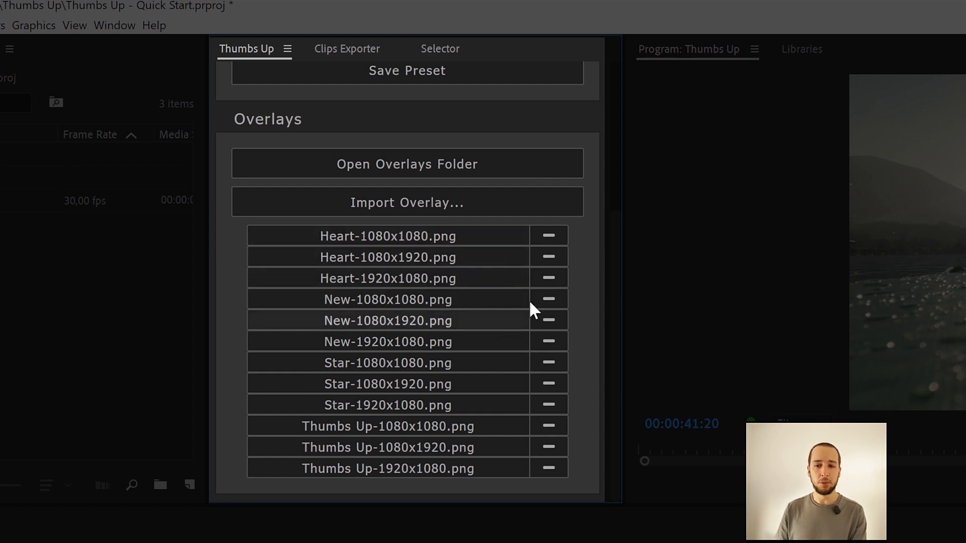
mouse_move(585, 270)
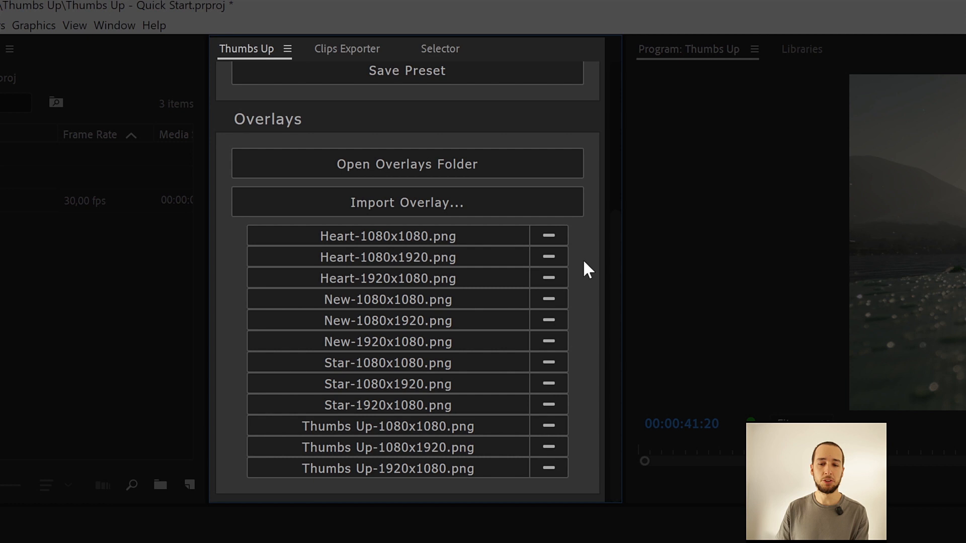
mouse_move(547, 235)
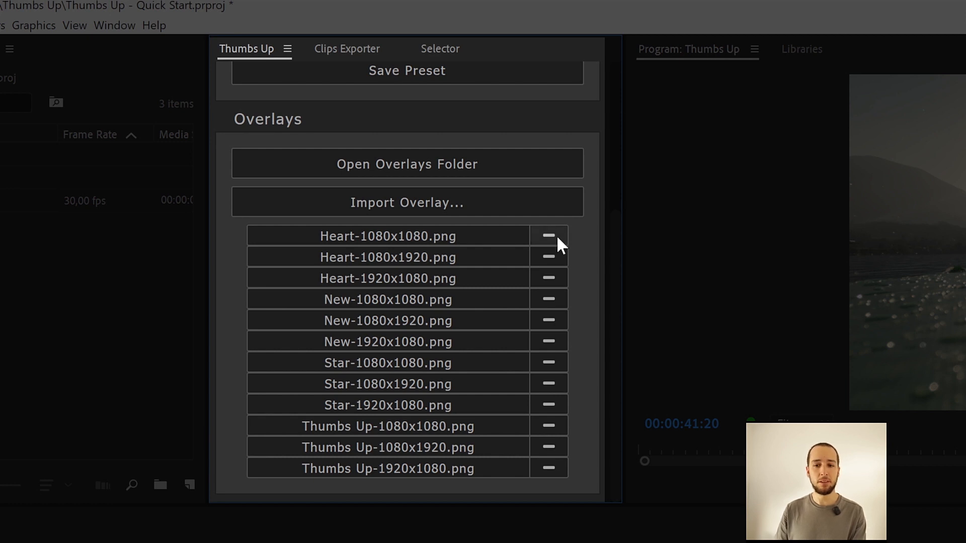
mouse_move(613, 388)
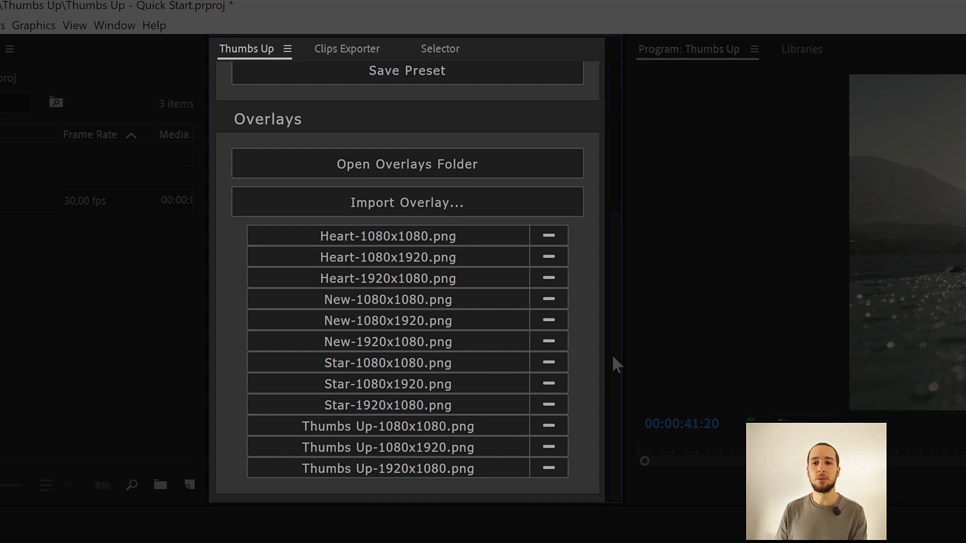
- Review Thumbs Up preferences: auto-load last settings on, keep Photoshop documents open off
left_click(492, 82)
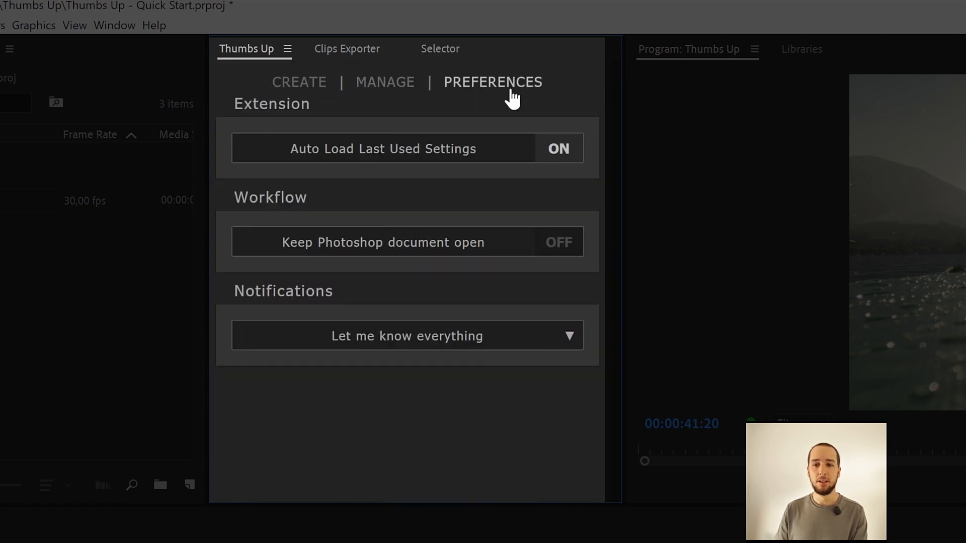
mouse_move(342, 208)
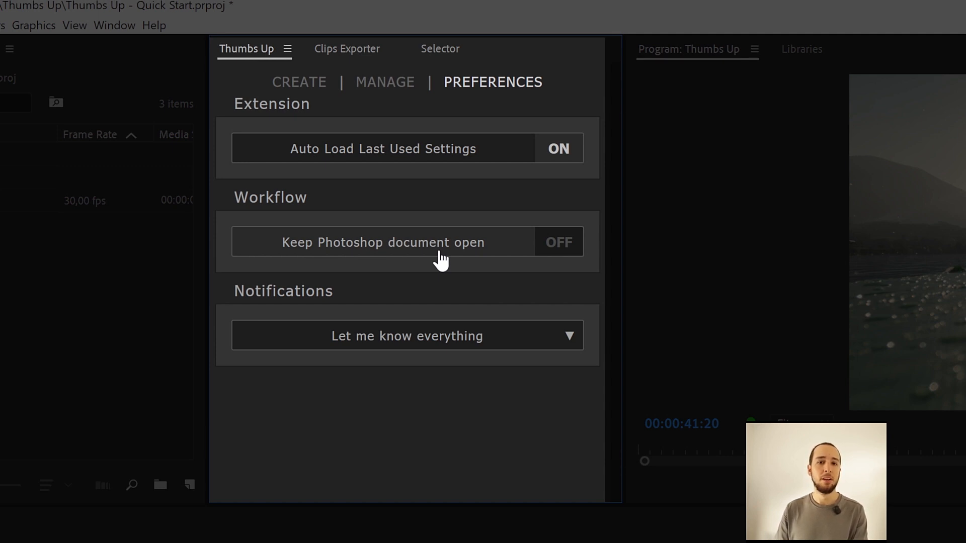
left_click(558, 242)
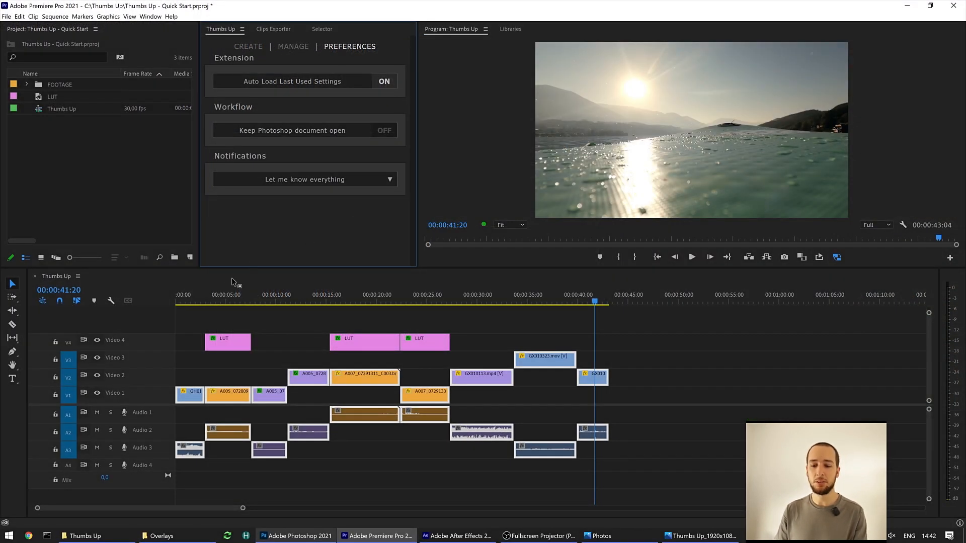
- In After Effects' Thumbs Up panel, create an Instagram JPG thumbnail of the current lake frame
left_click(456, 535)
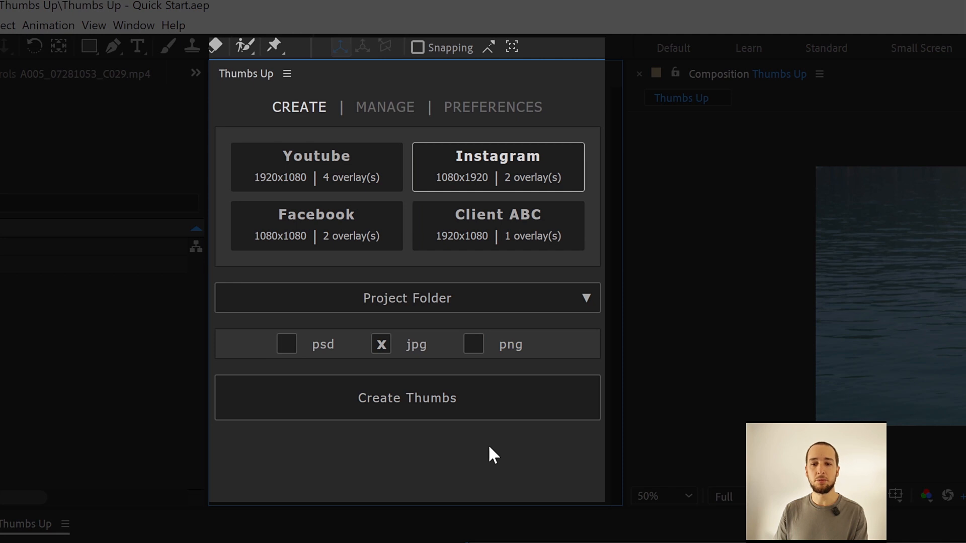
mouse_move(498, 160)
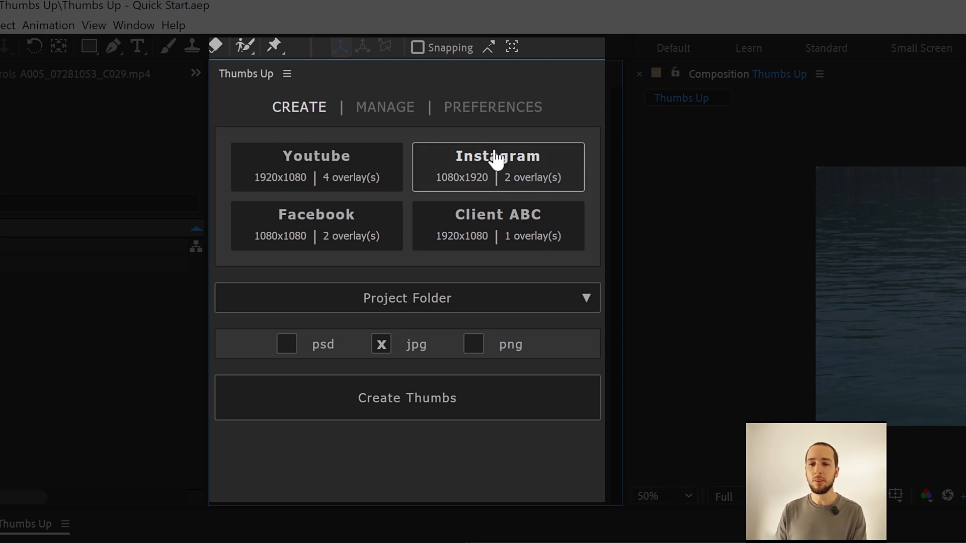
left_click(493, 107)
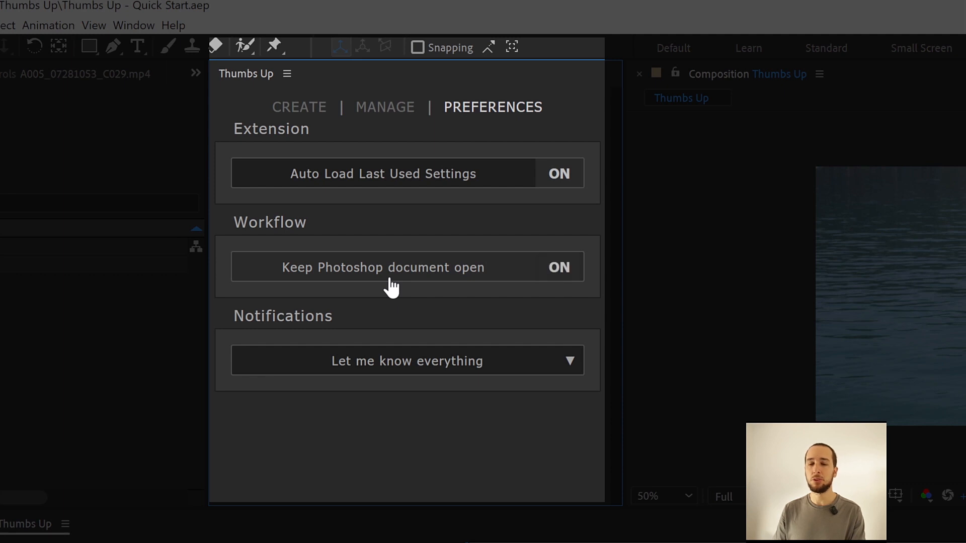
mouse_move(315, 105)
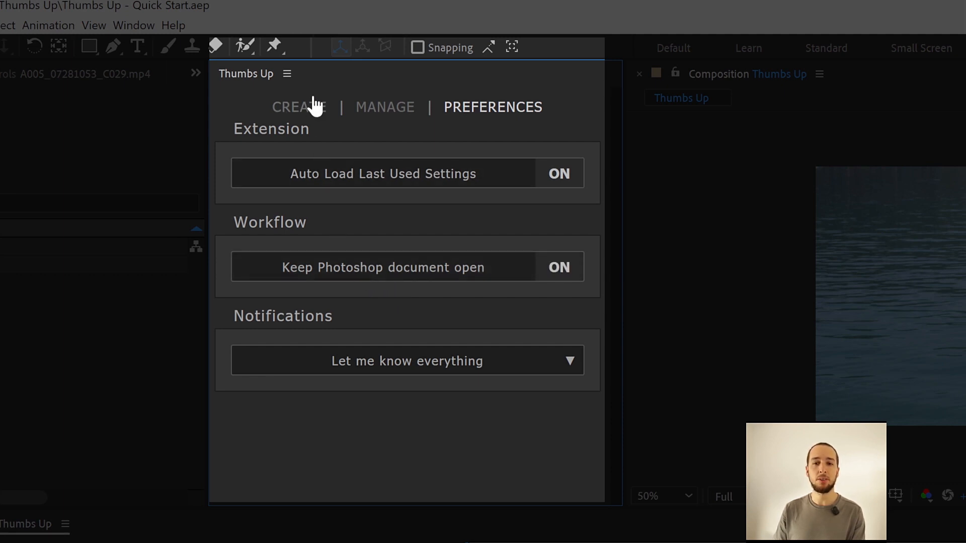
left_click(299, 106)
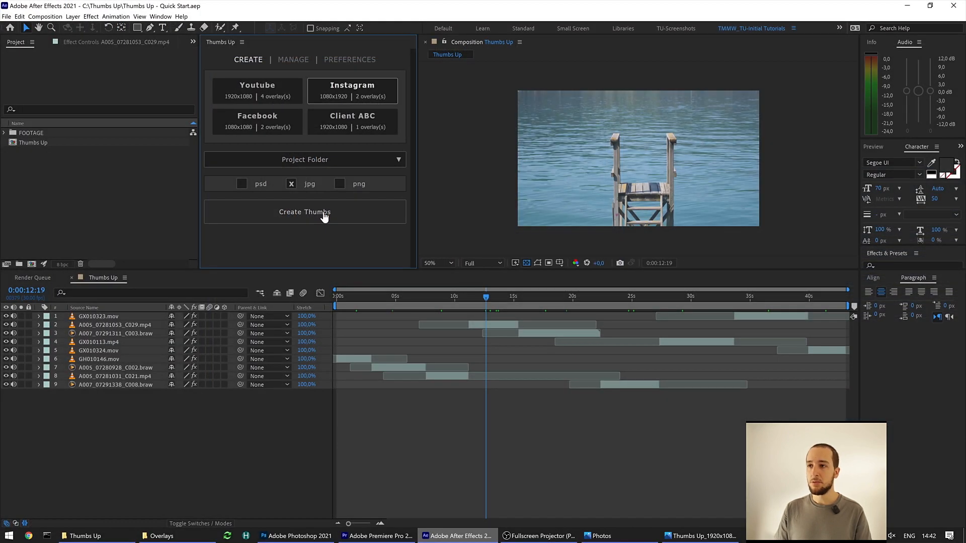
left_click(499, 298)
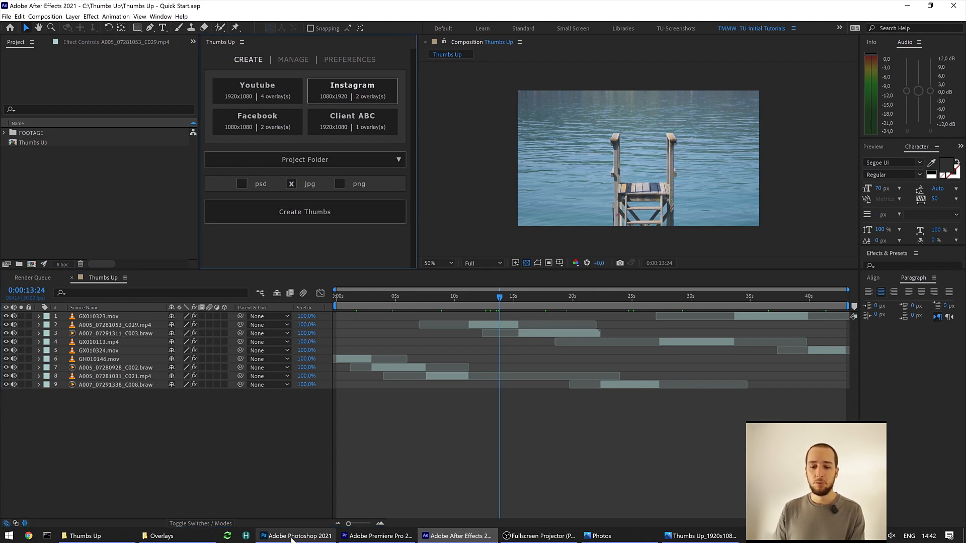
- Watch Photoshop composite the 1080x1920 thumbnail with heart and thumbs-up overlays, then show its folder
left_click(298, 536)
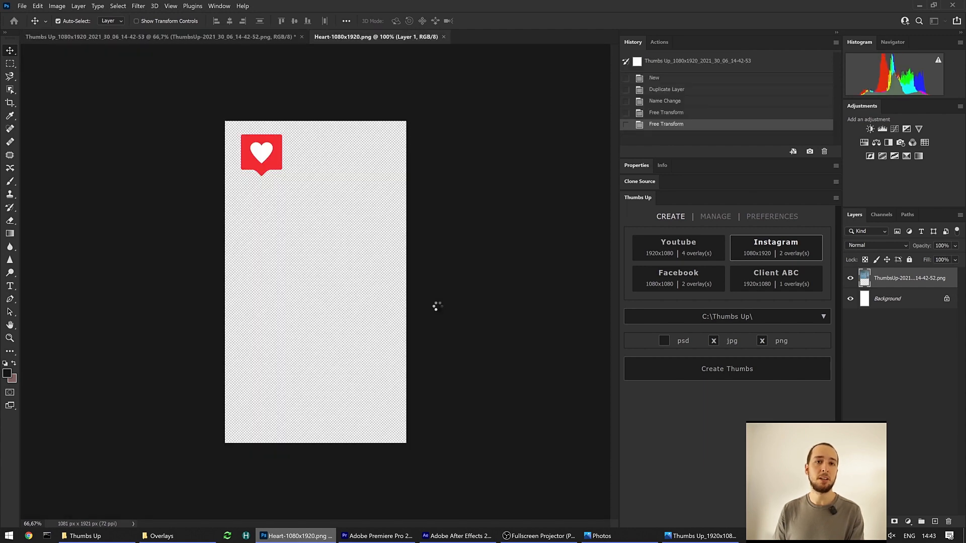
left_click(343, 36)
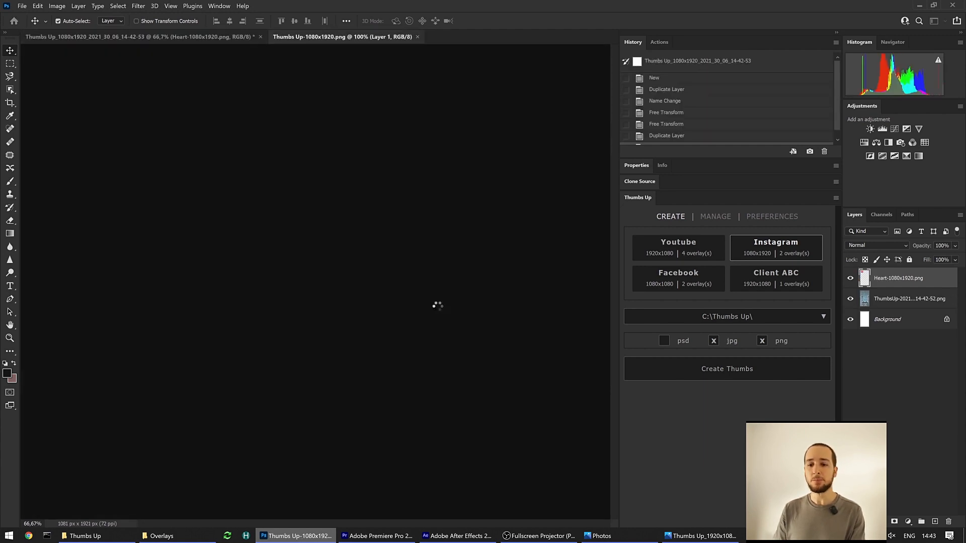
left_click(726, 368)
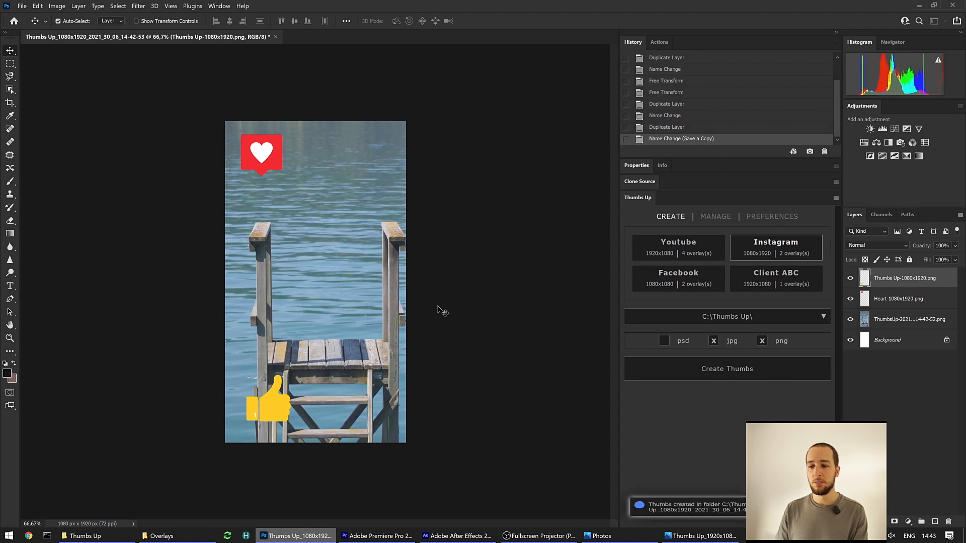
mouse_move(277, 221)
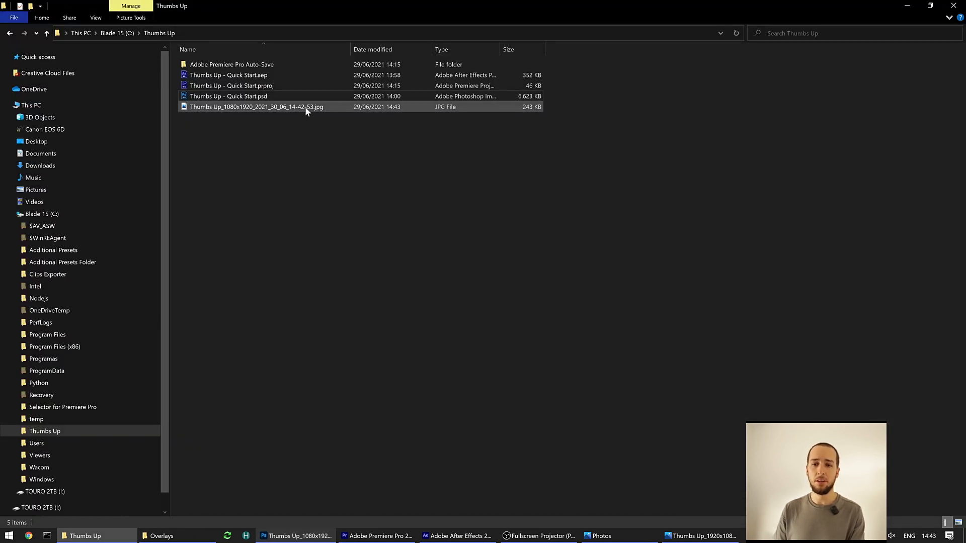
- View the Thumbs Up_1080x1920 JPG in Photos, then close it and return to Photoshop
double_click(254, 107)
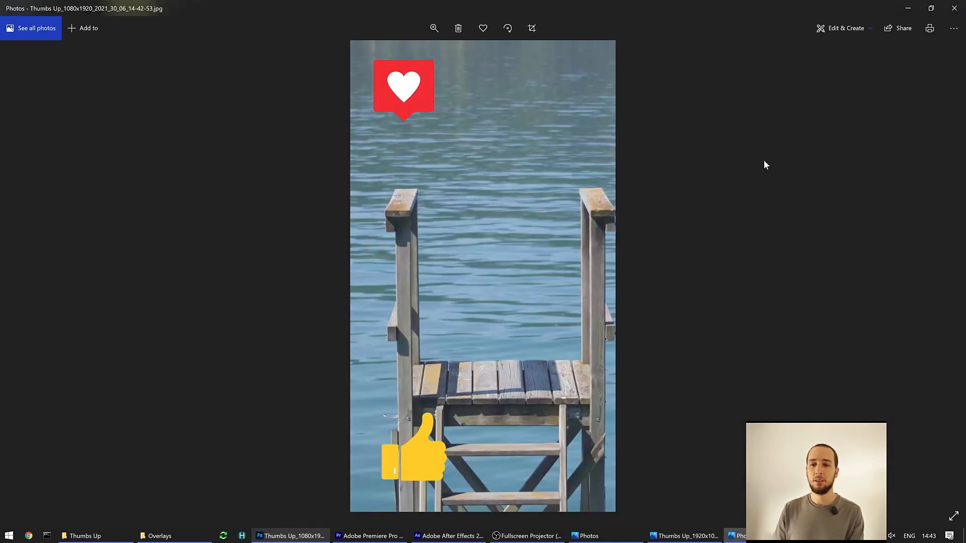
left_click(85, 535)
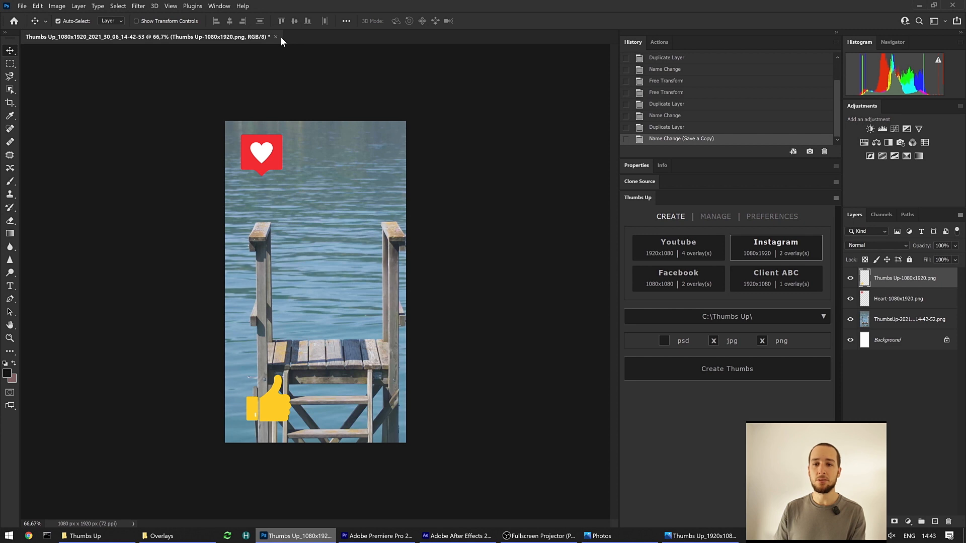
mouse_move(535, 220)
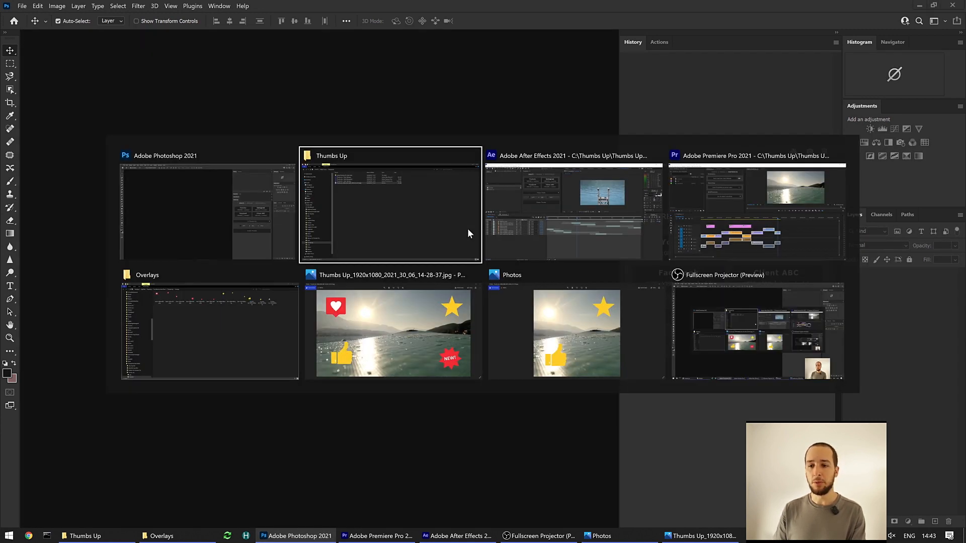
- With the Quick Start PSD open, choose the Facebook preset and untick jpg, leaving png only
left_click(390, 203)
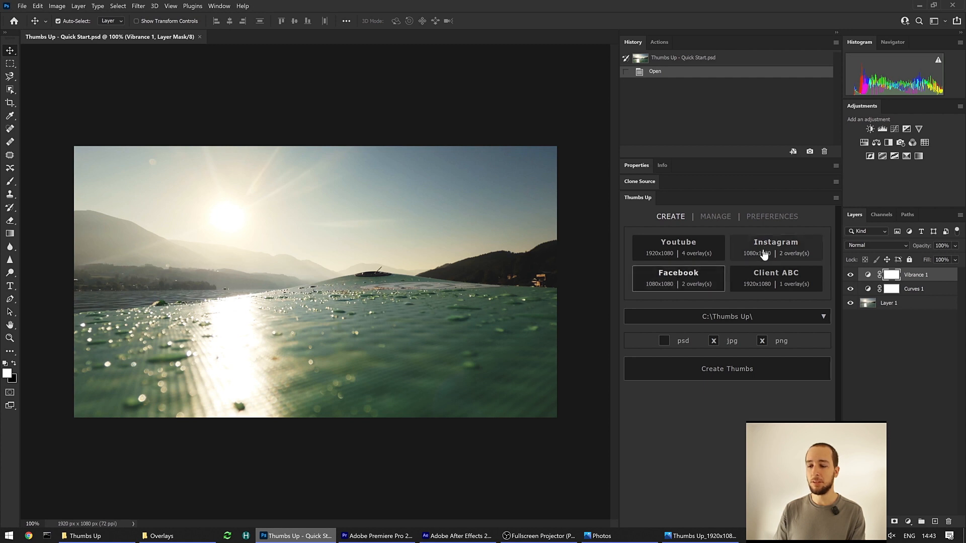
left_click(822, 316)
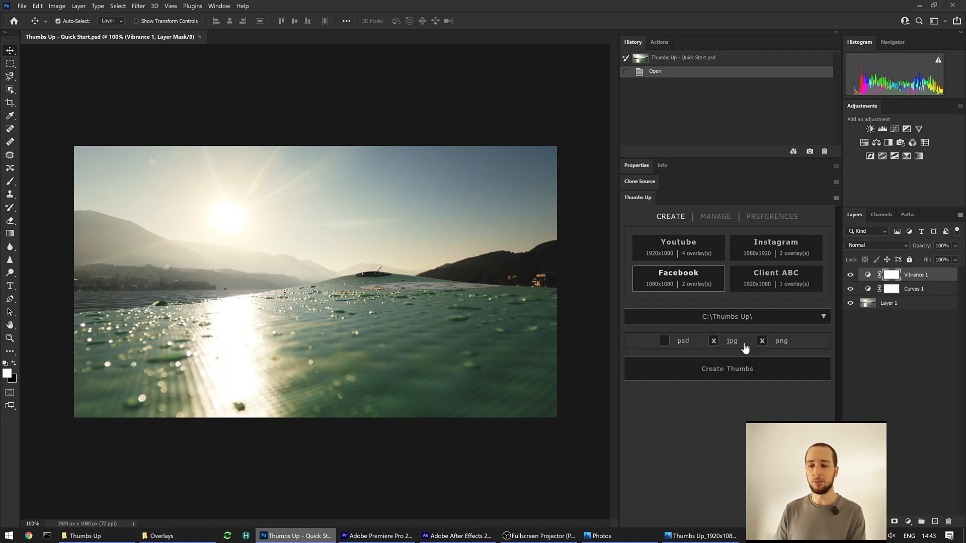
mouse_move(754, 350)
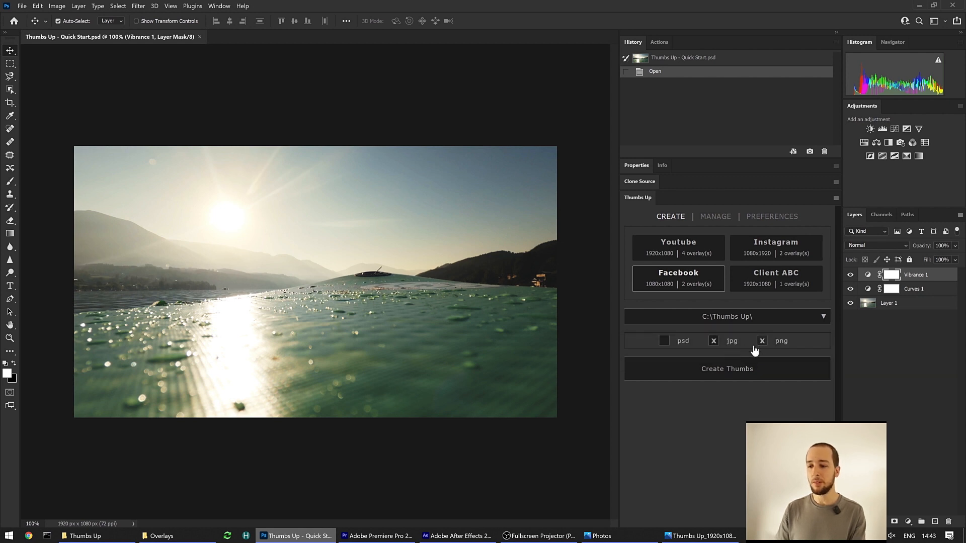
left_click(713, 341)
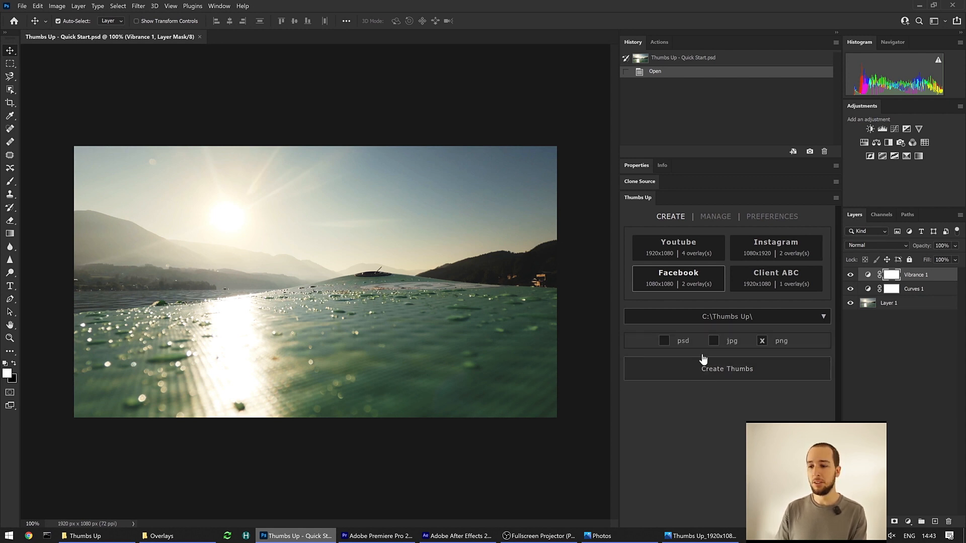
mouse_move(708, 378)
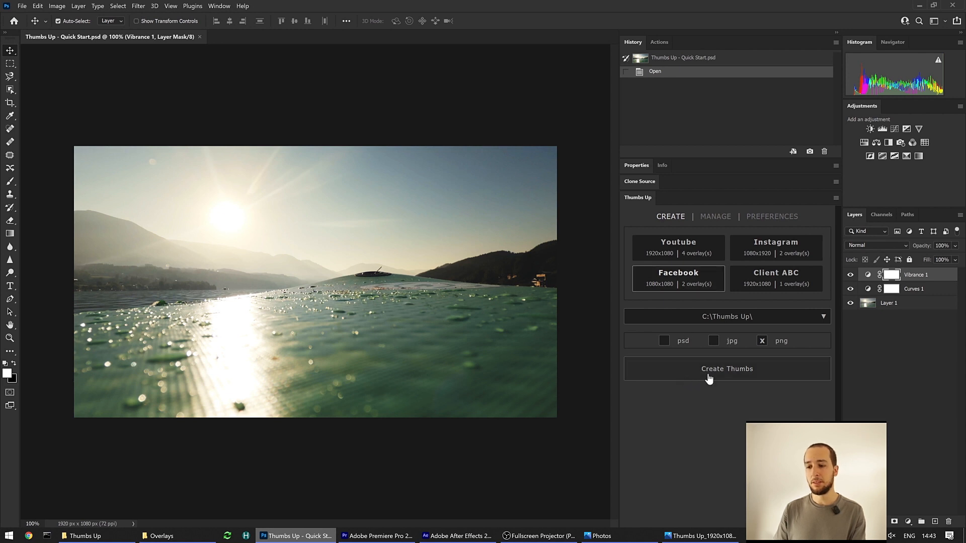
- Create the 1080x1080 Facebook PNG thumbnail with star and thumbs-up overlays
left_click(726, 368)
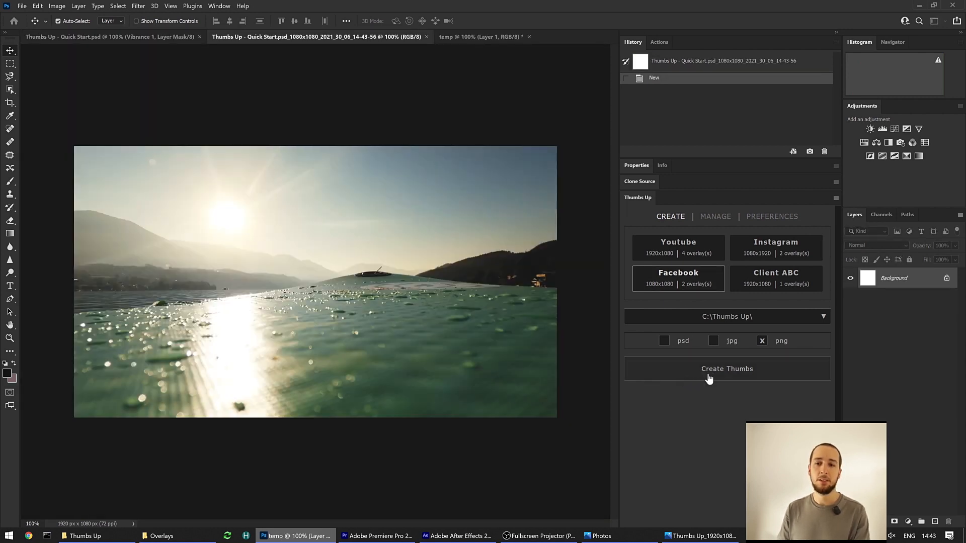
left_click(726, 368)
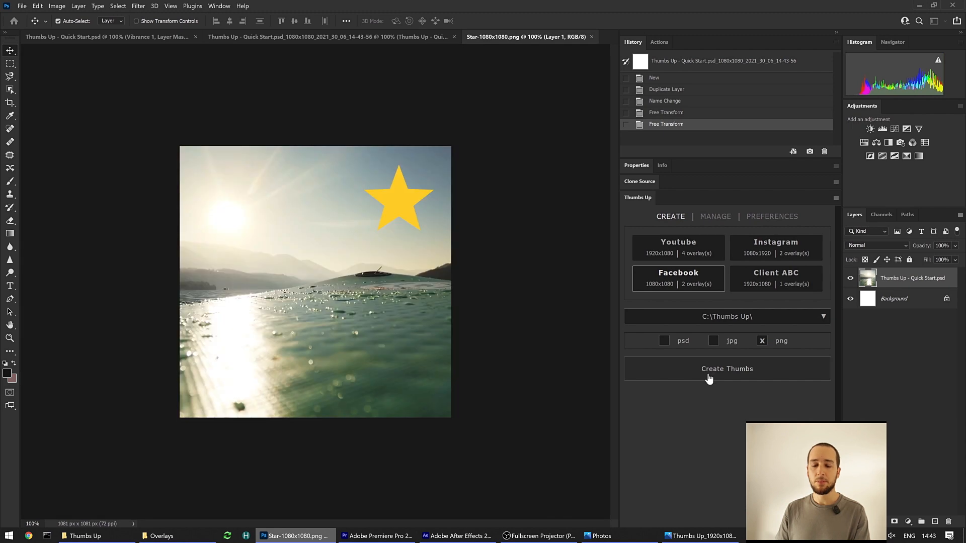
left_click(726, 368)
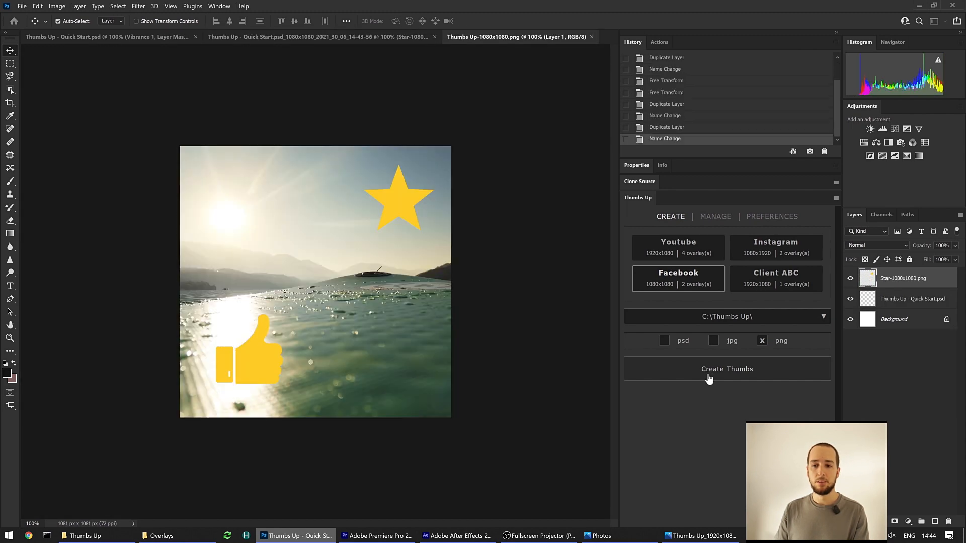
left_click(726, 368)
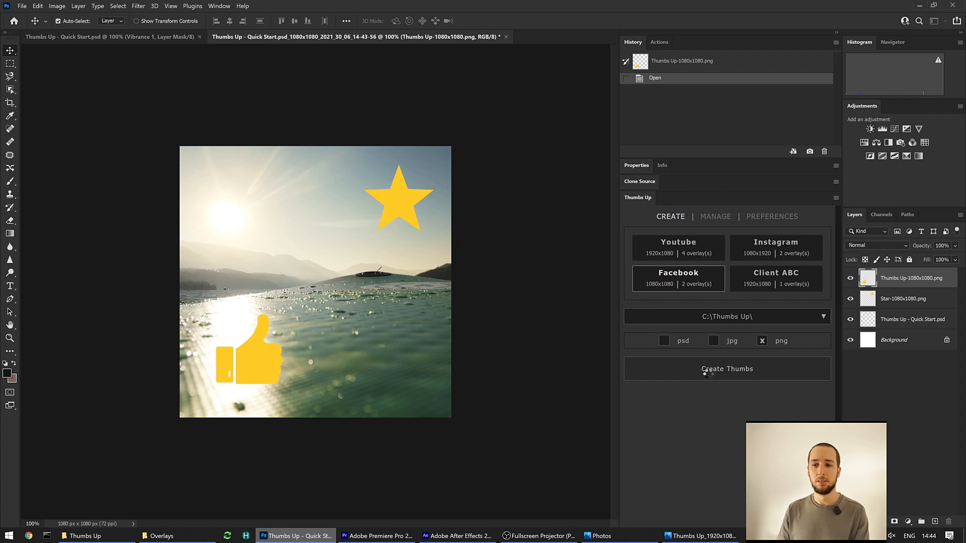
left_click(726, 368)
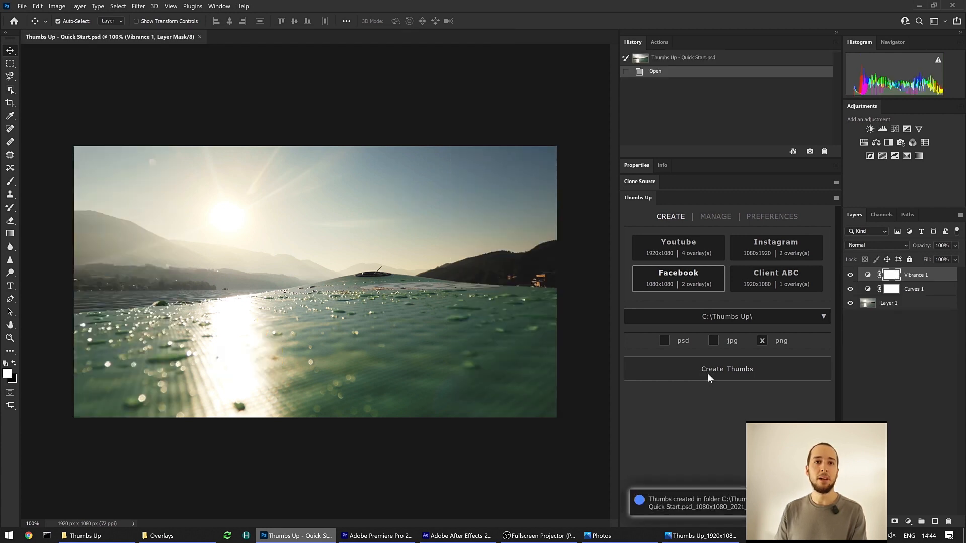
mouse_move(758, 223)
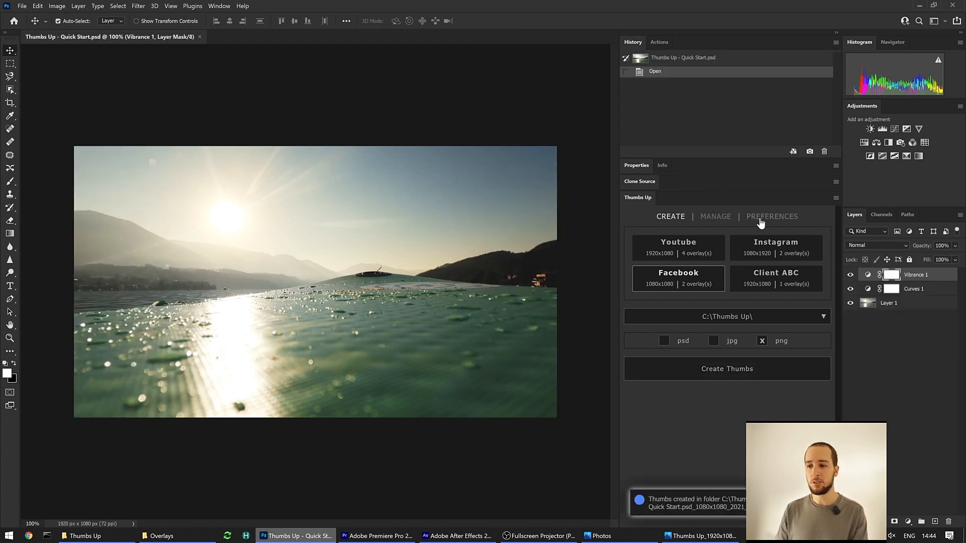
- Bring up the Thumbs Up extension's preferences in Photoshop
left_click(771, 216)
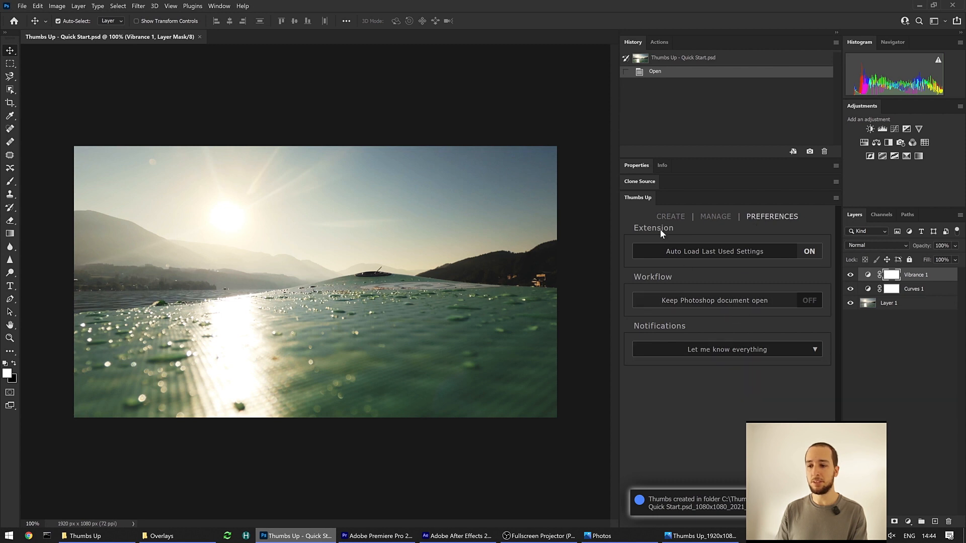
left_click(670, 216)
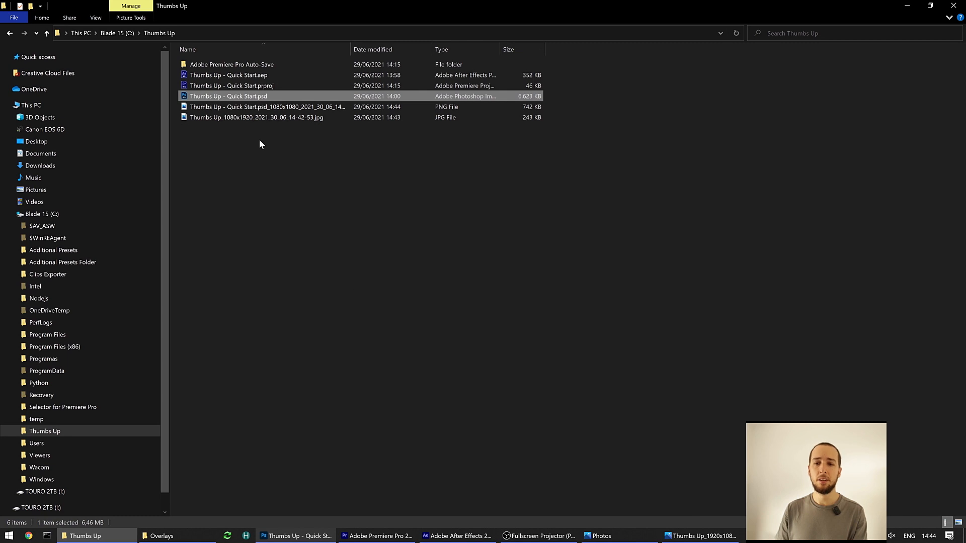
mouse_move(254, 116)
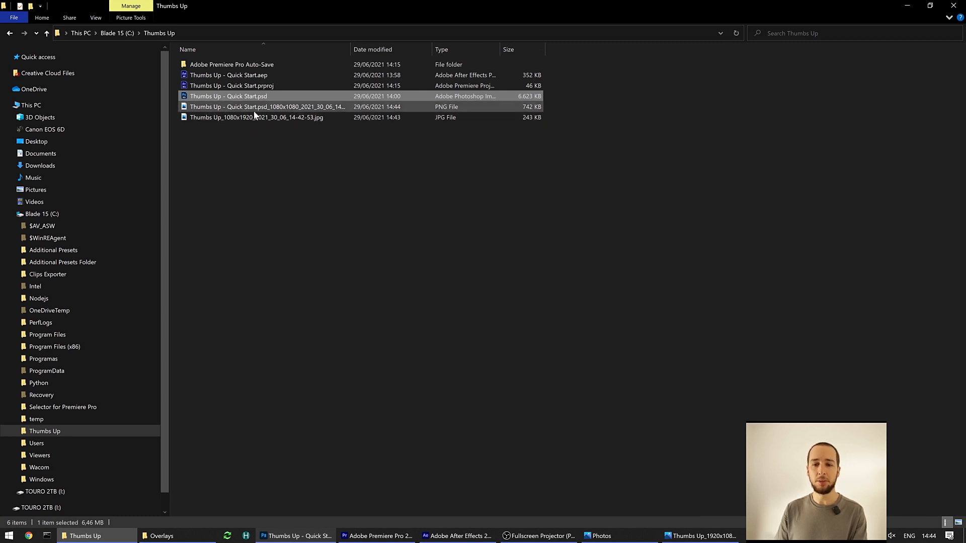
- Check the new square PNG in the Thumbs Up folder, then close the folder window
double_click(228, 97)
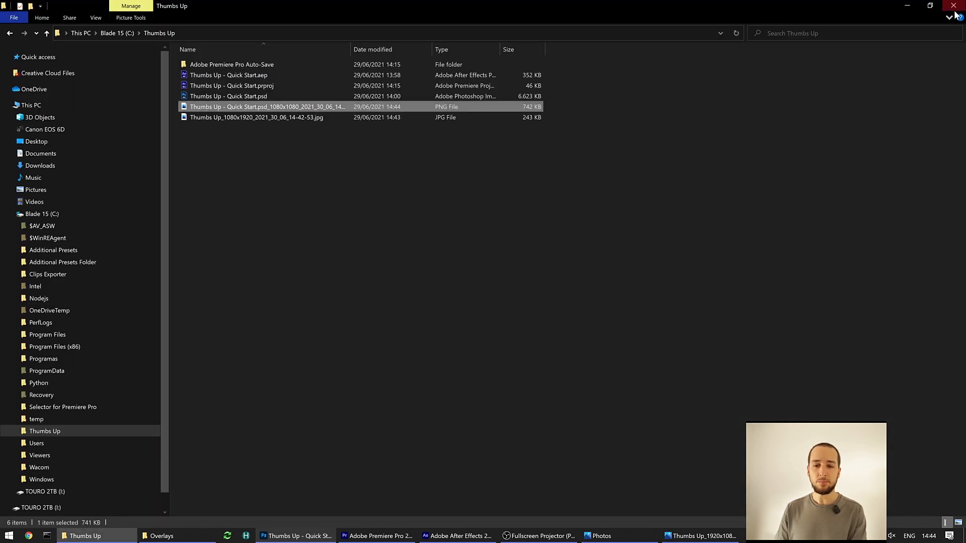
left_click(376, 535)
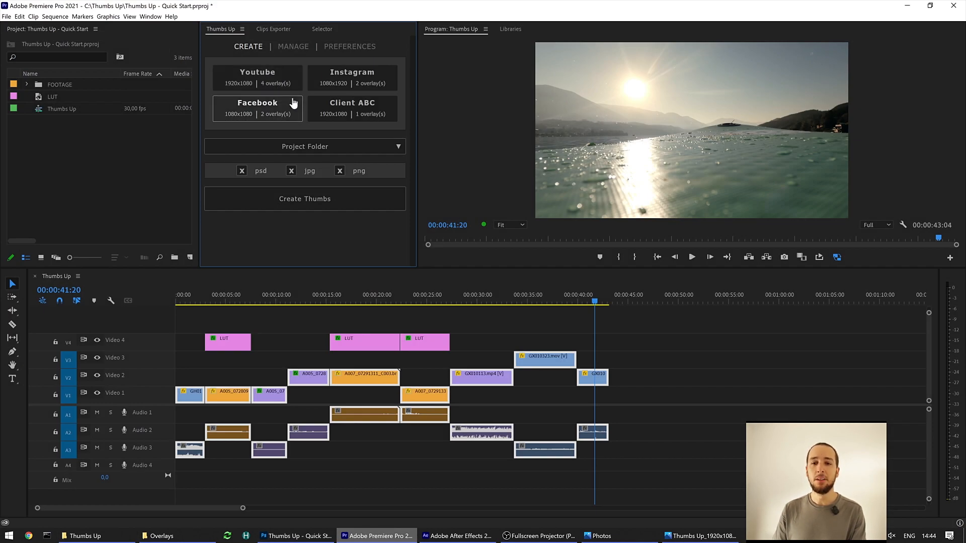